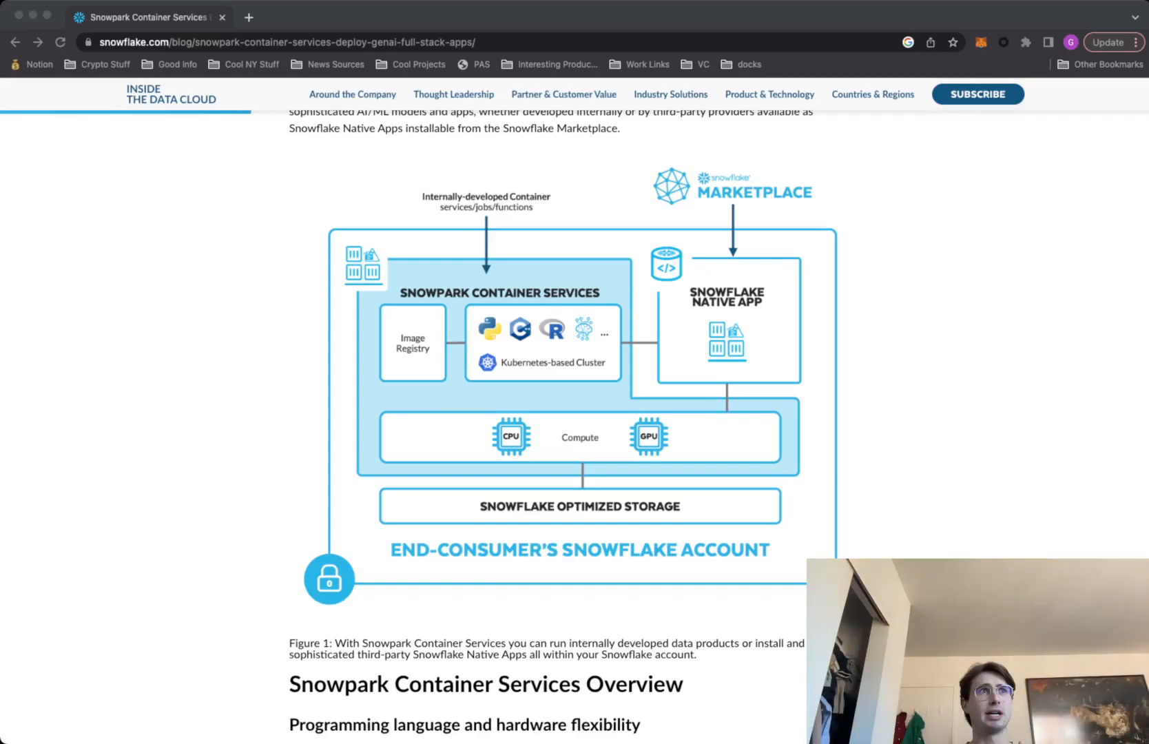
pyautogui.moveTo(875, 445)
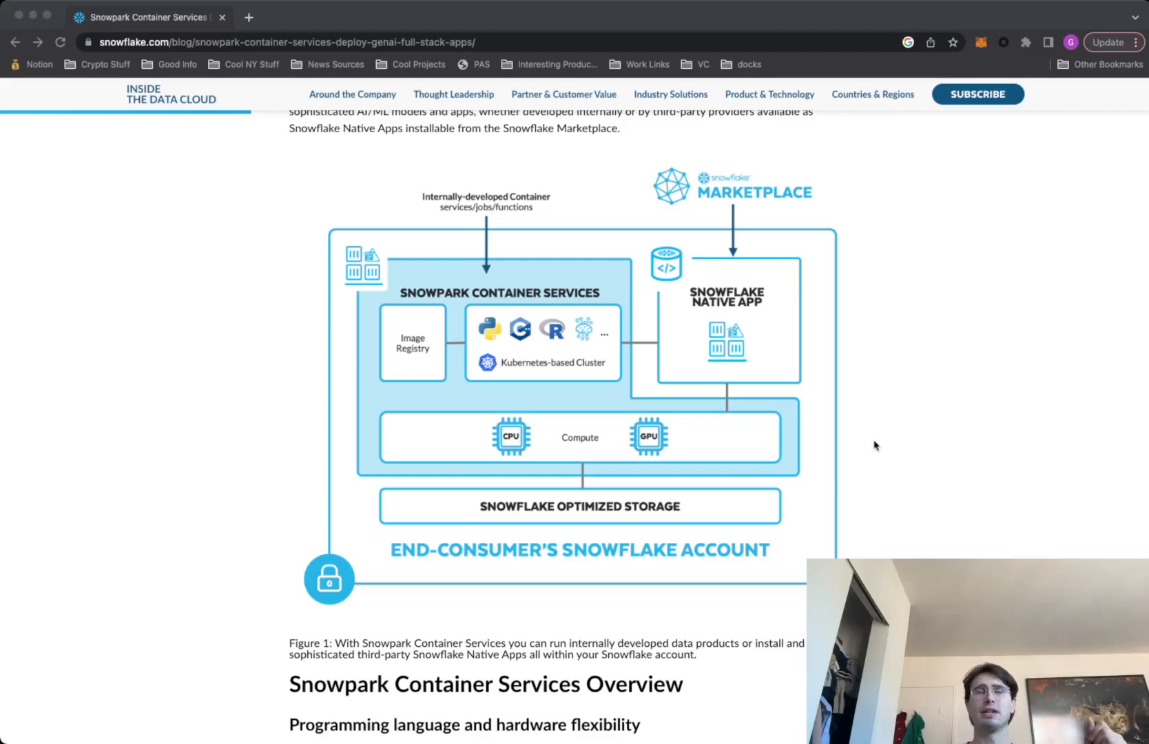
pyautogui.moveTo(952, 461)
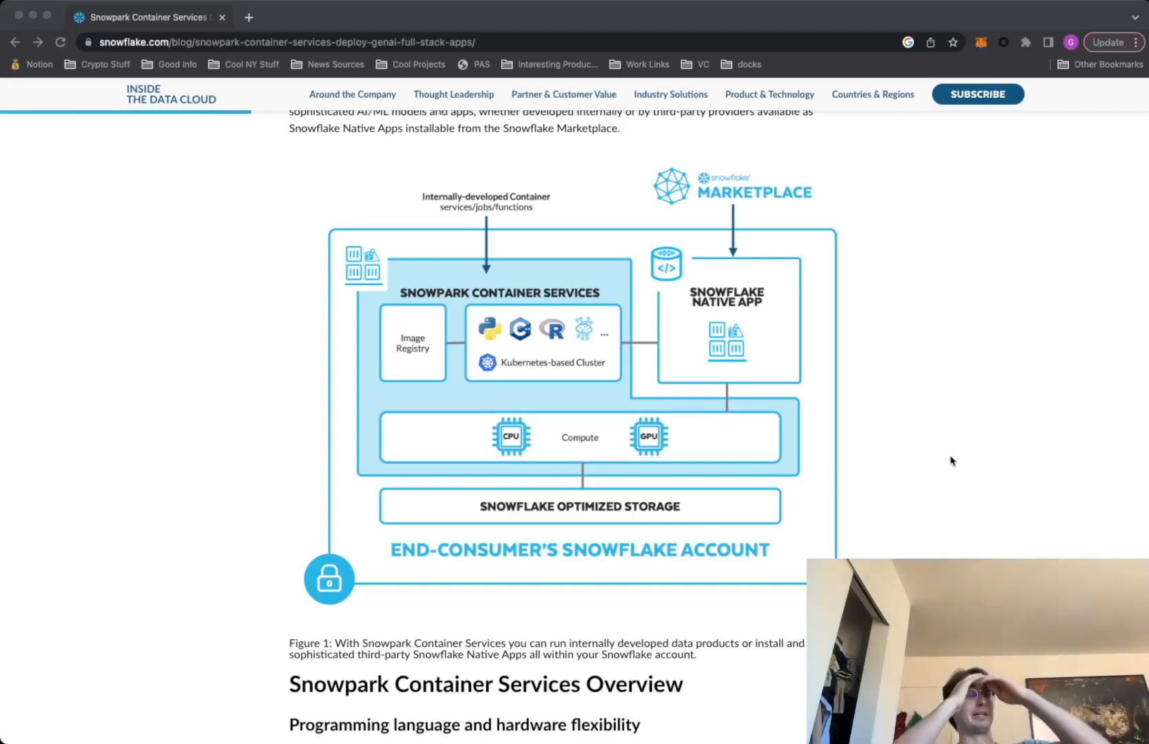
pyautogui.moveTo(885, 507)
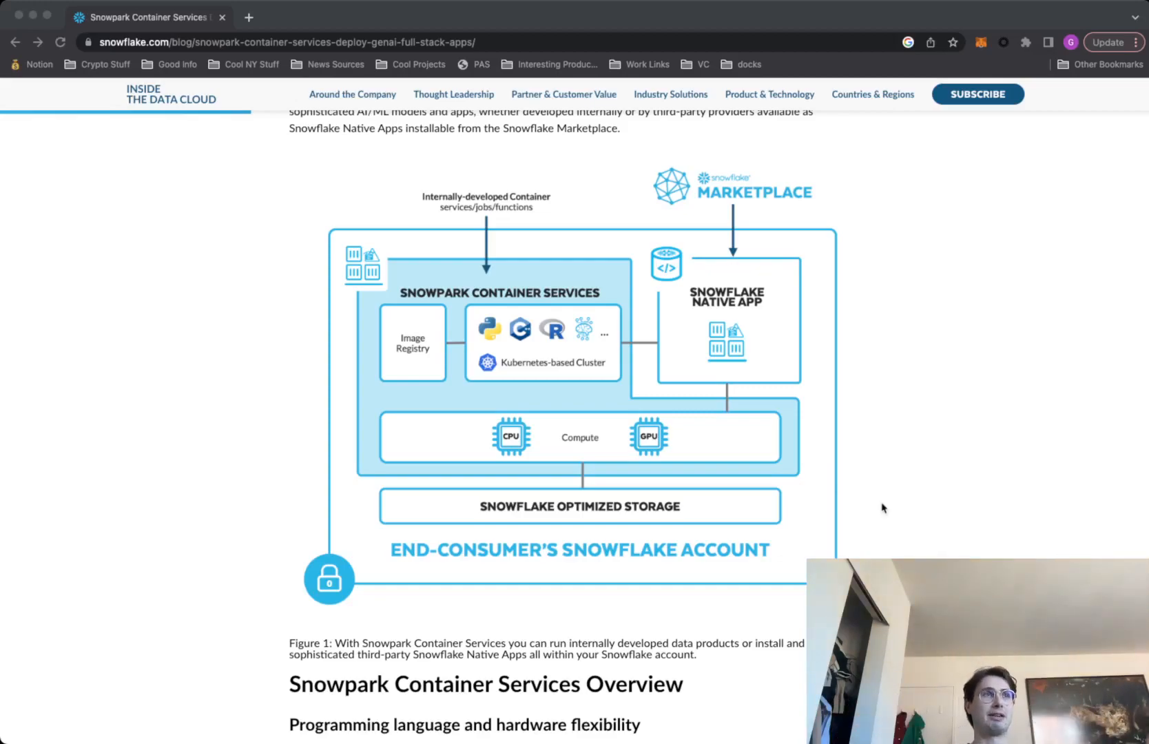
pyautogui.moveTo(545, 318)
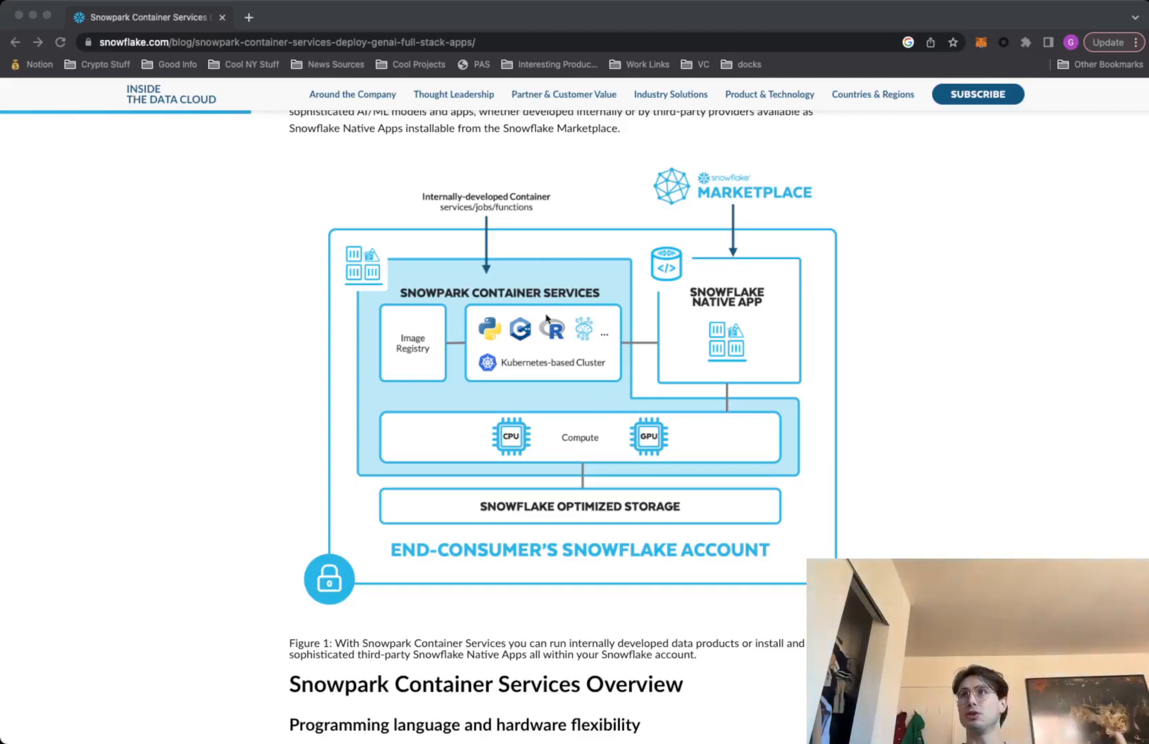
pyautogui.moveTo(672, 418)
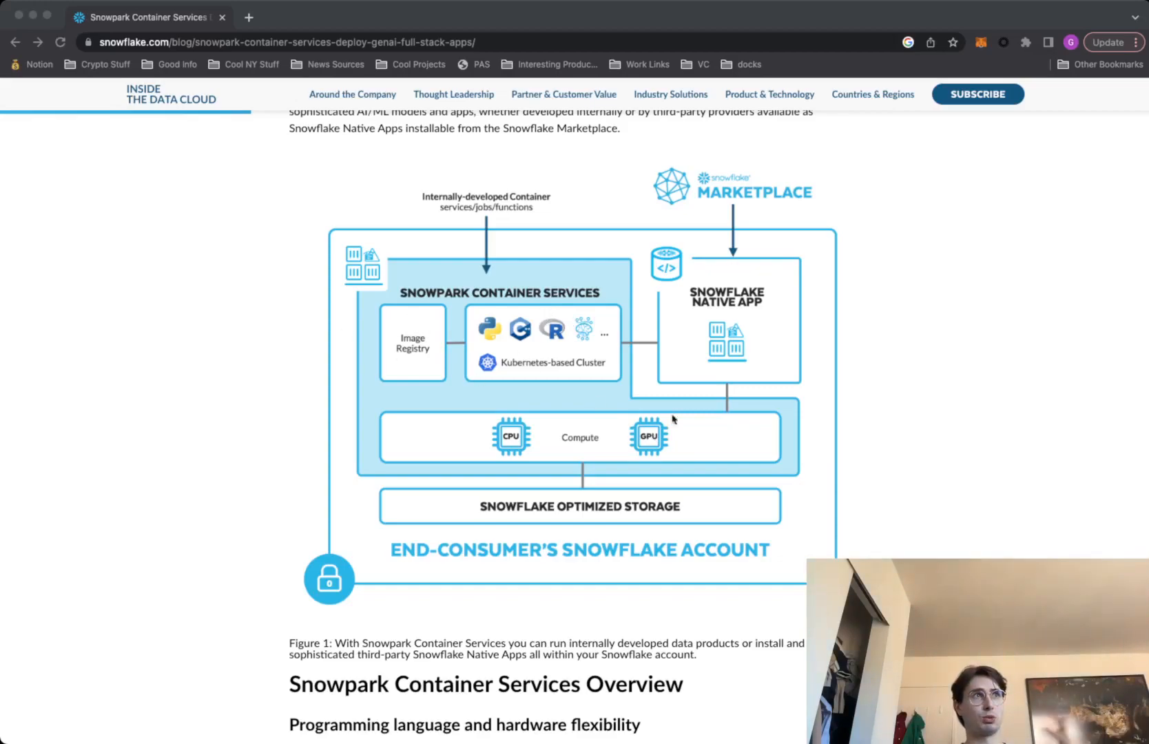
pyautogui.moveTo(570, 394)
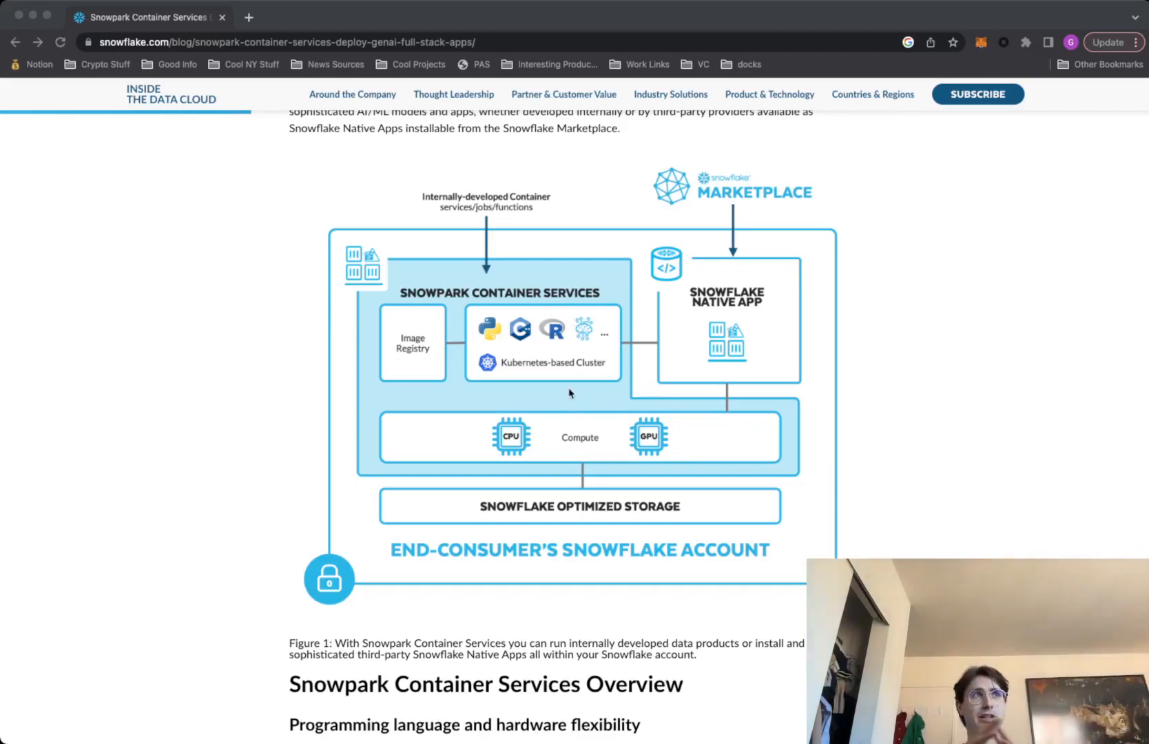
pyautogui.moveTo(400, 559)
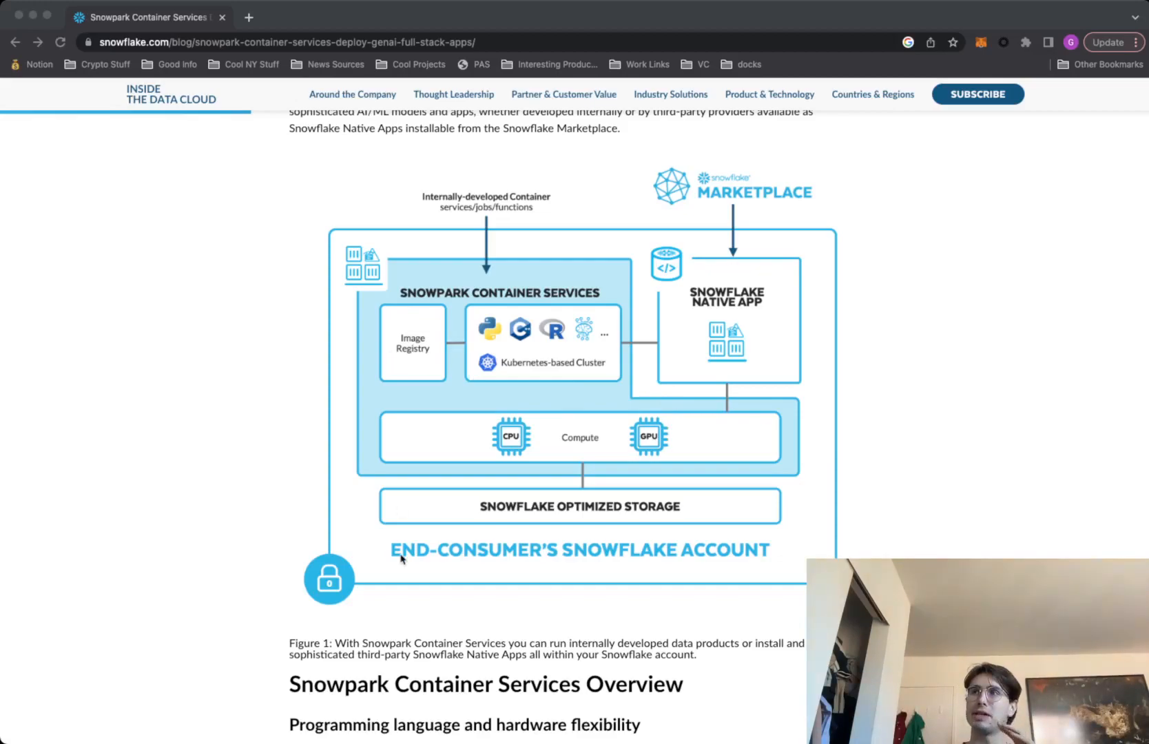
pyautogui.moveTo(390, 539)
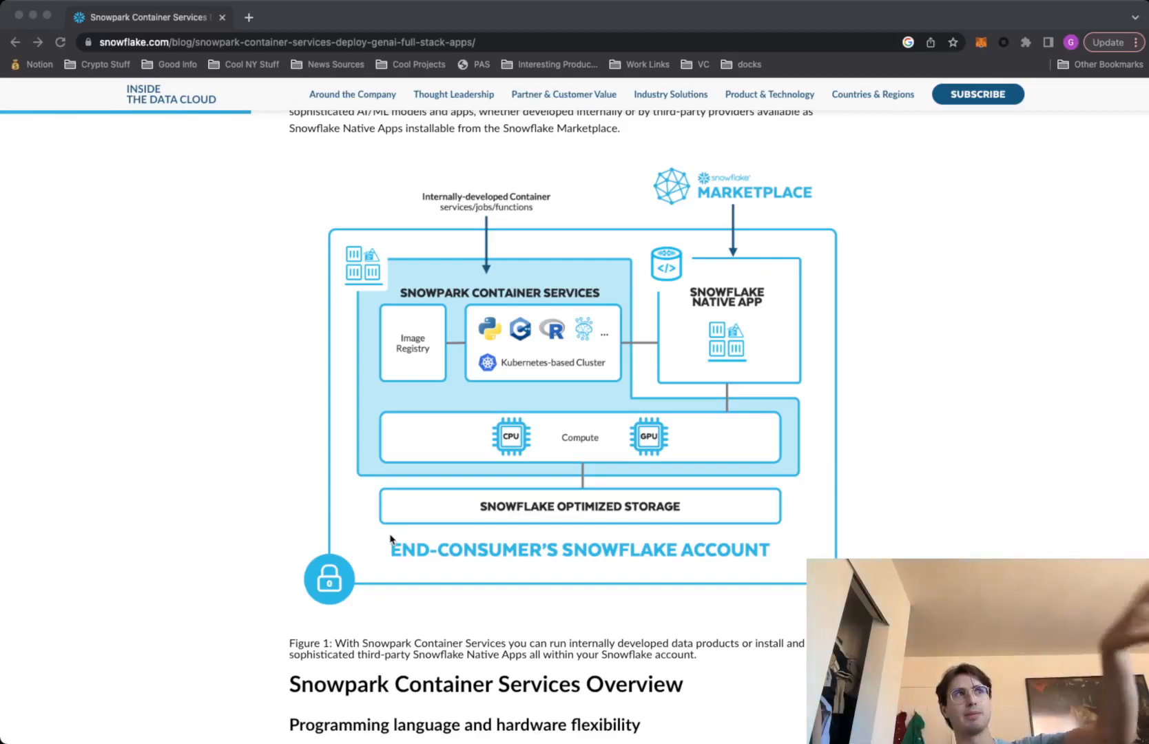
pyautogui.moveTo(535, 341)
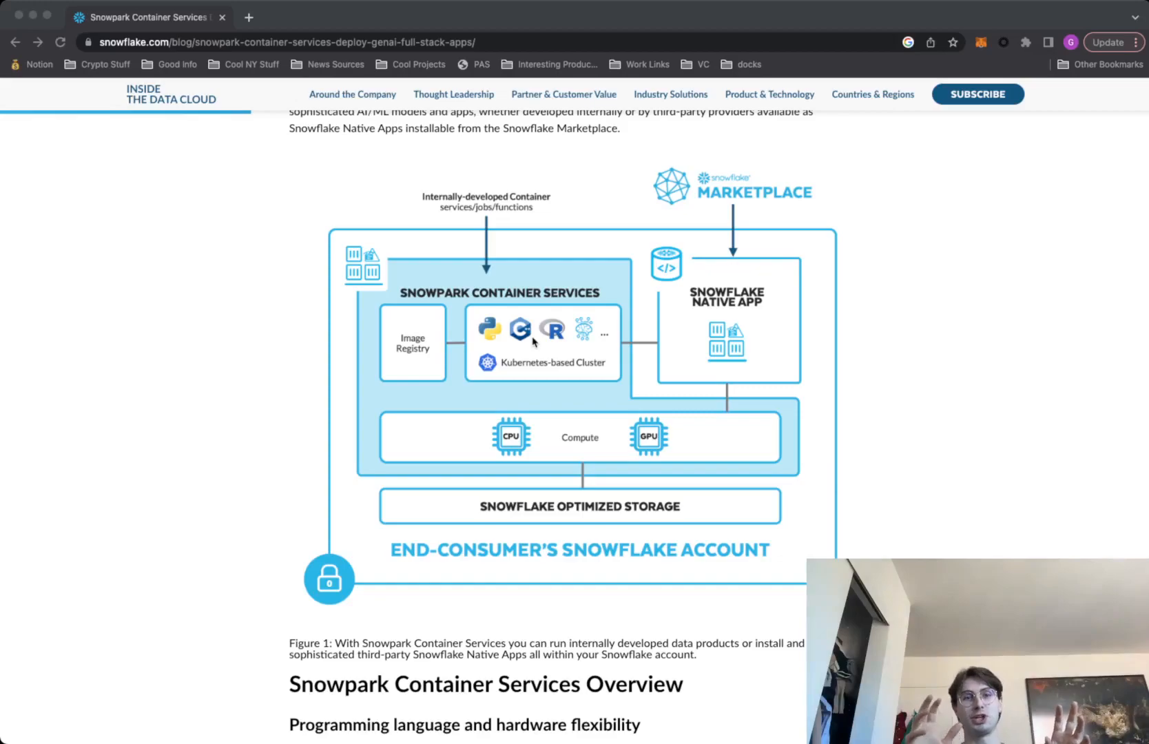
pyautogui.moveTo(476, 315)
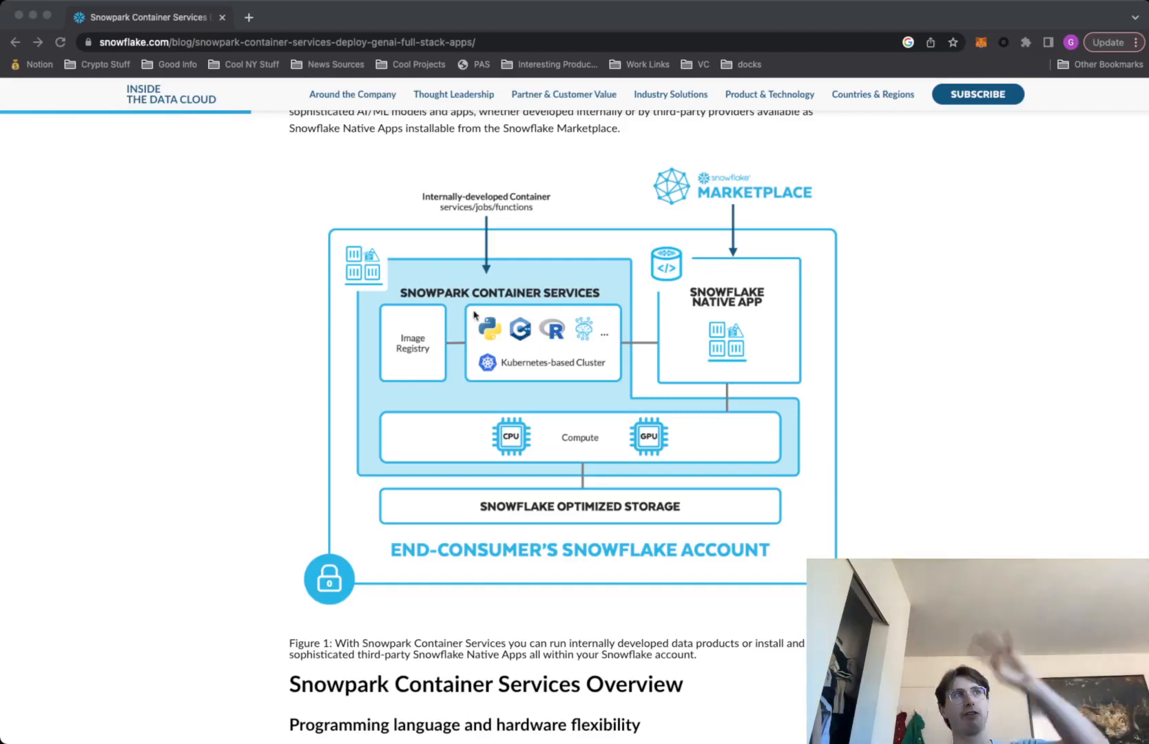
pyautogui.moveTo(621, 345)
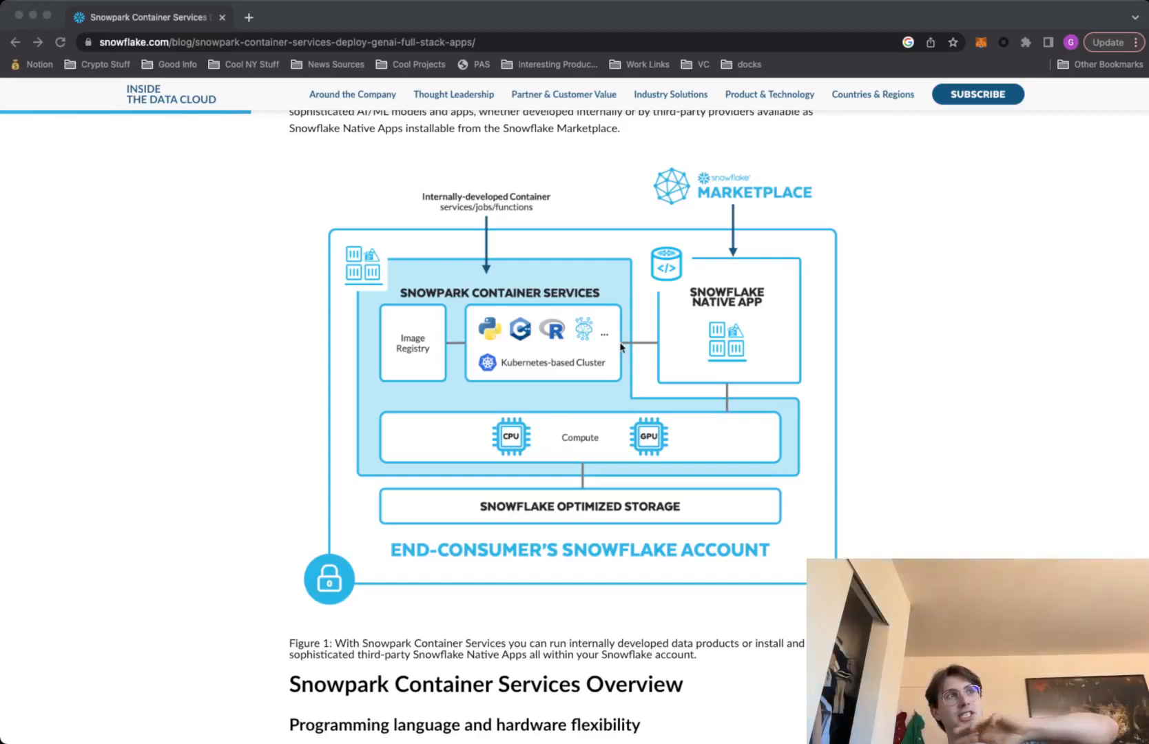
pyautogui.moveTo(578, 398)
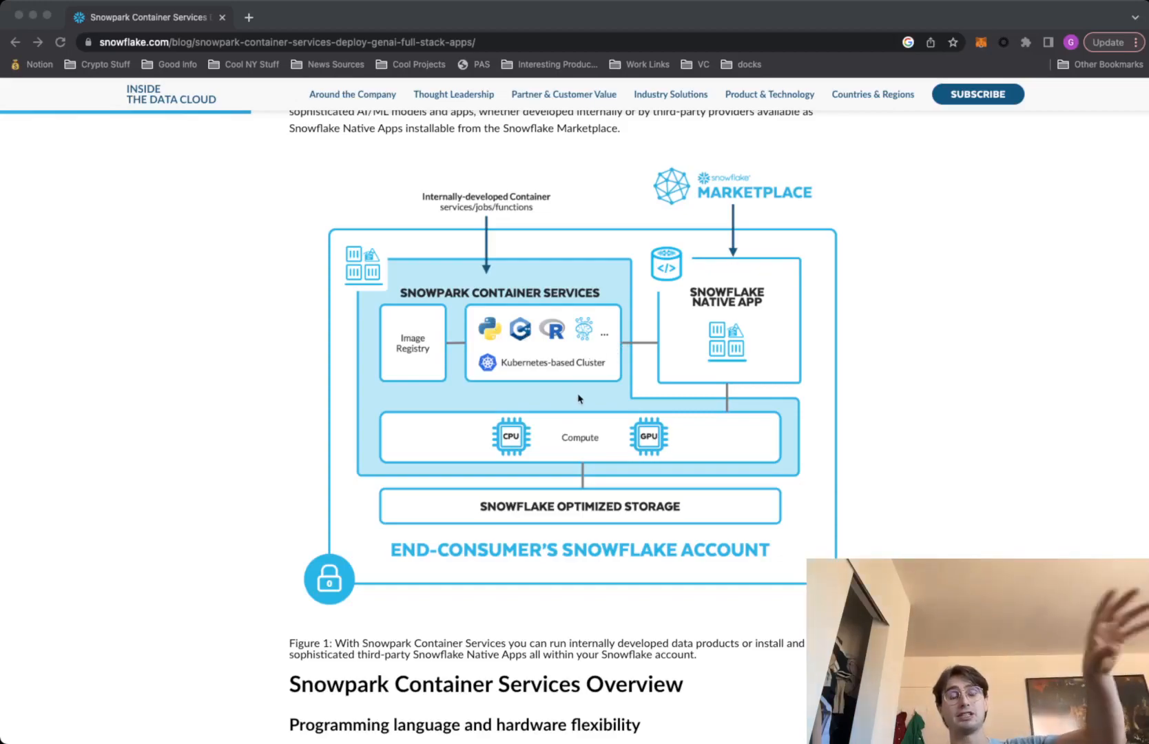
pyautogui.moveTo(574, 394)
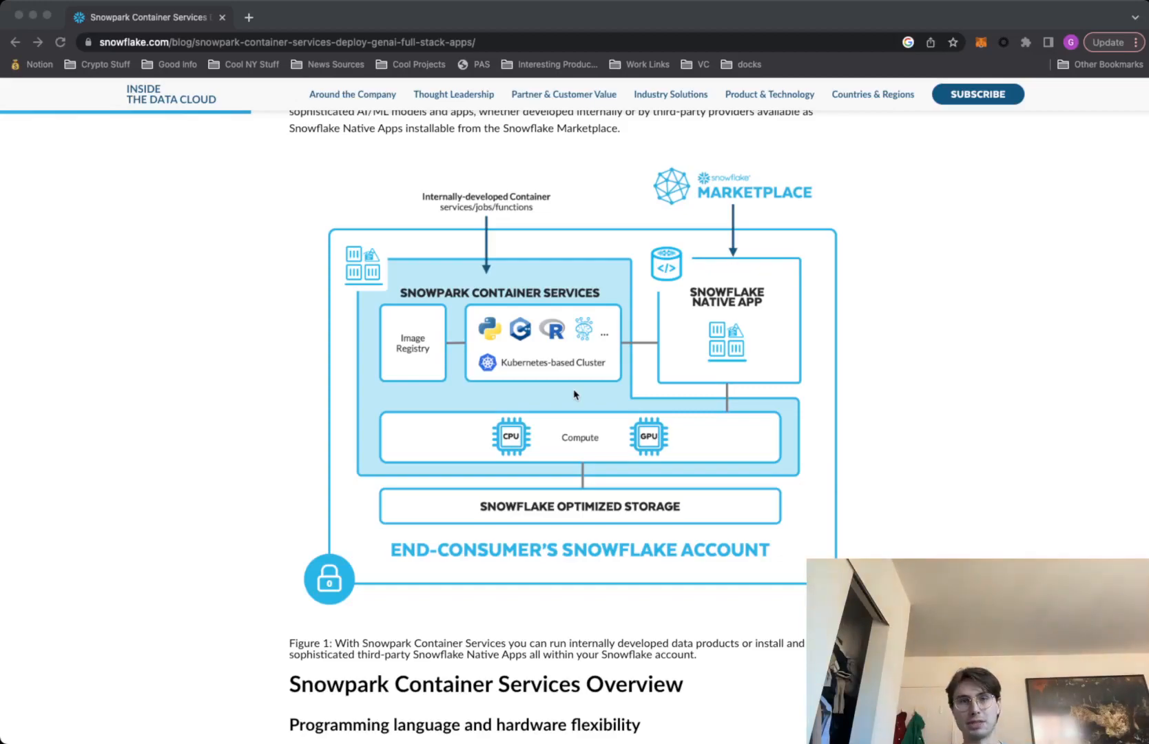
pyautogui.moveTo(621, 415)
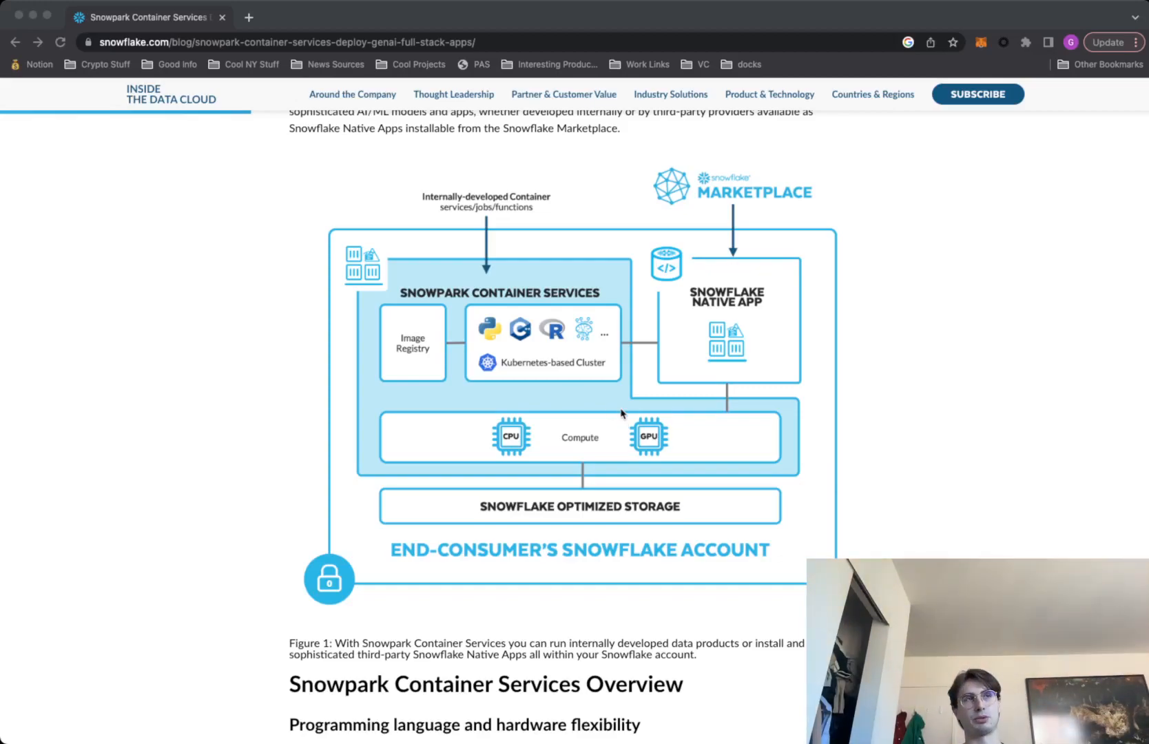
pyautogui.moveTo(739, 367)
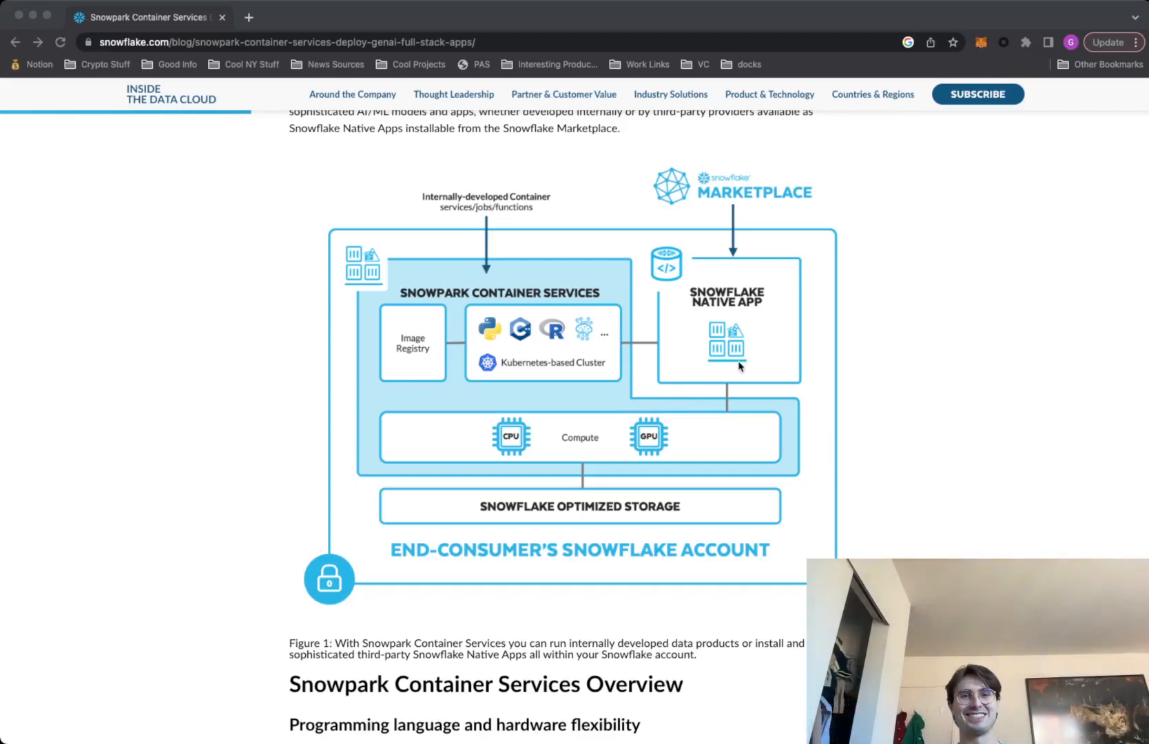
pyautogui.moveTo(821, 251)
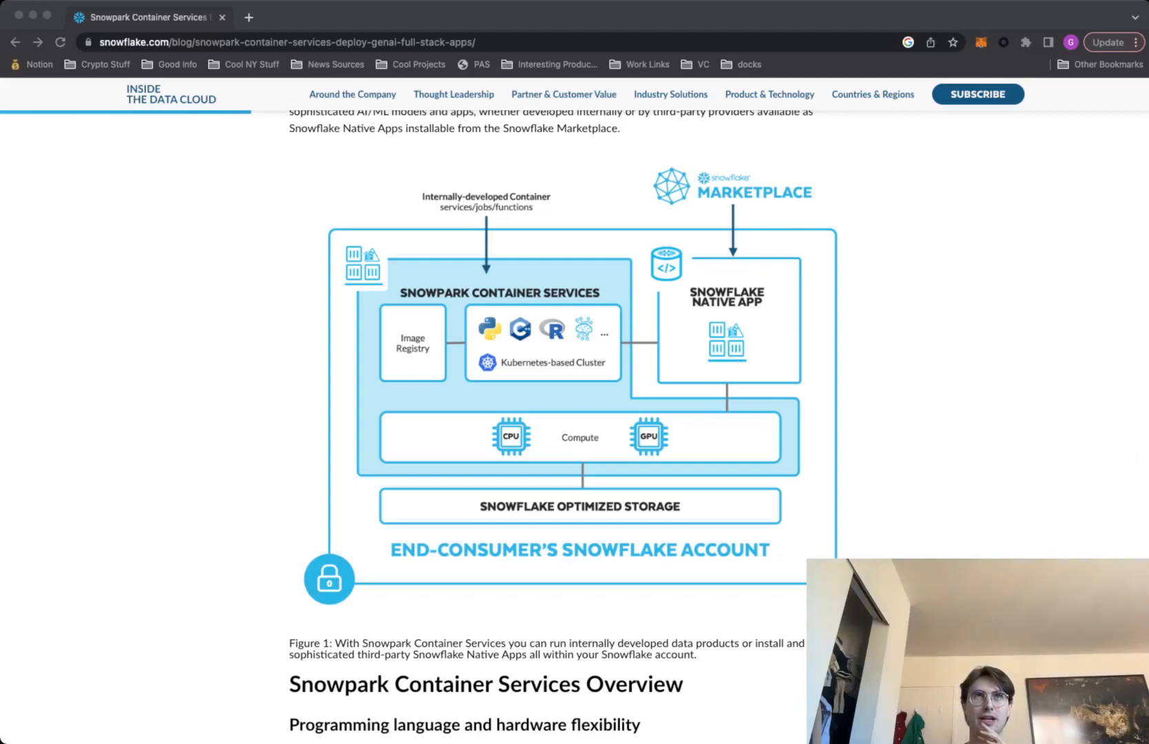
pyautogui.moveTo(1055, 441)
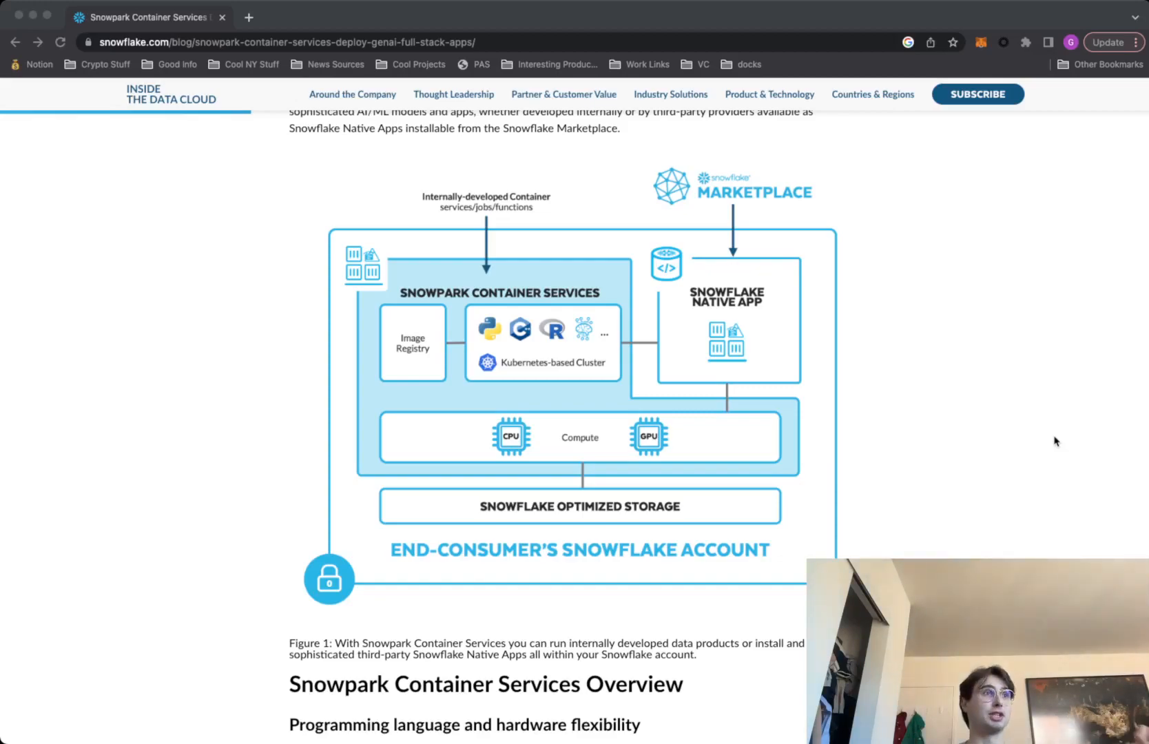
# Switch to the Streamlit in Snowflake tab and scroll through its Build, Iterate and Deploy sections.
pyautogui.click(482, 17)
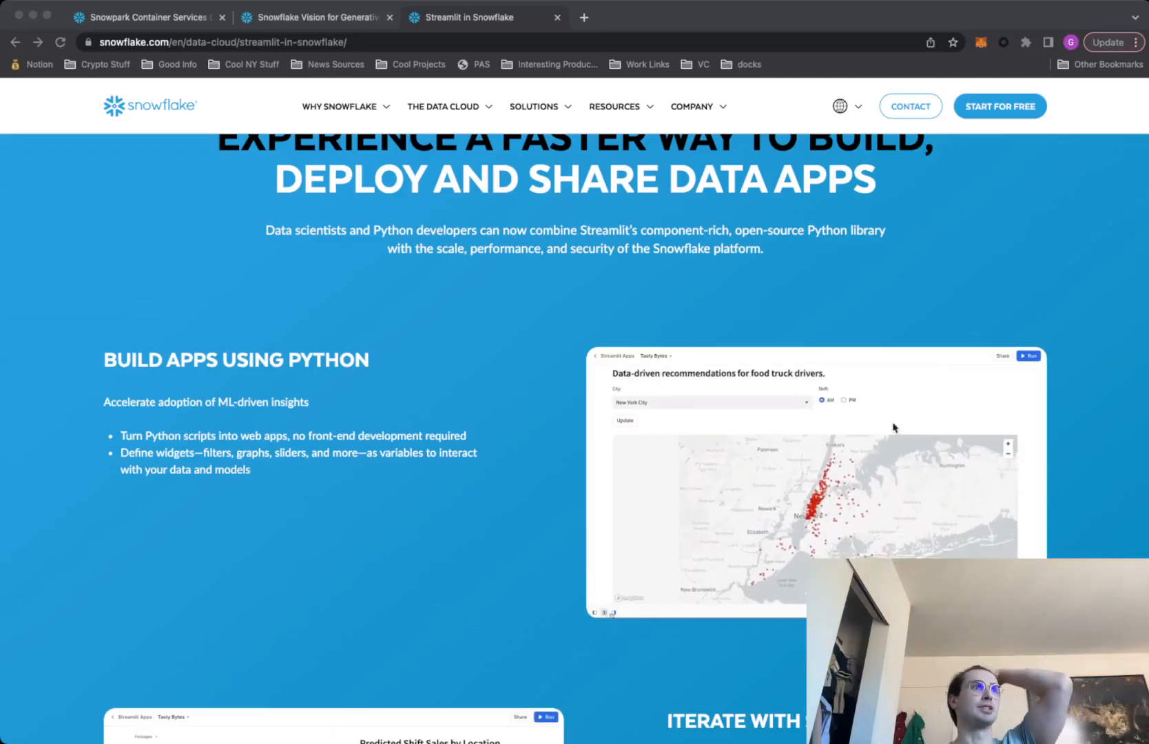
pyautogui.scroll(3)
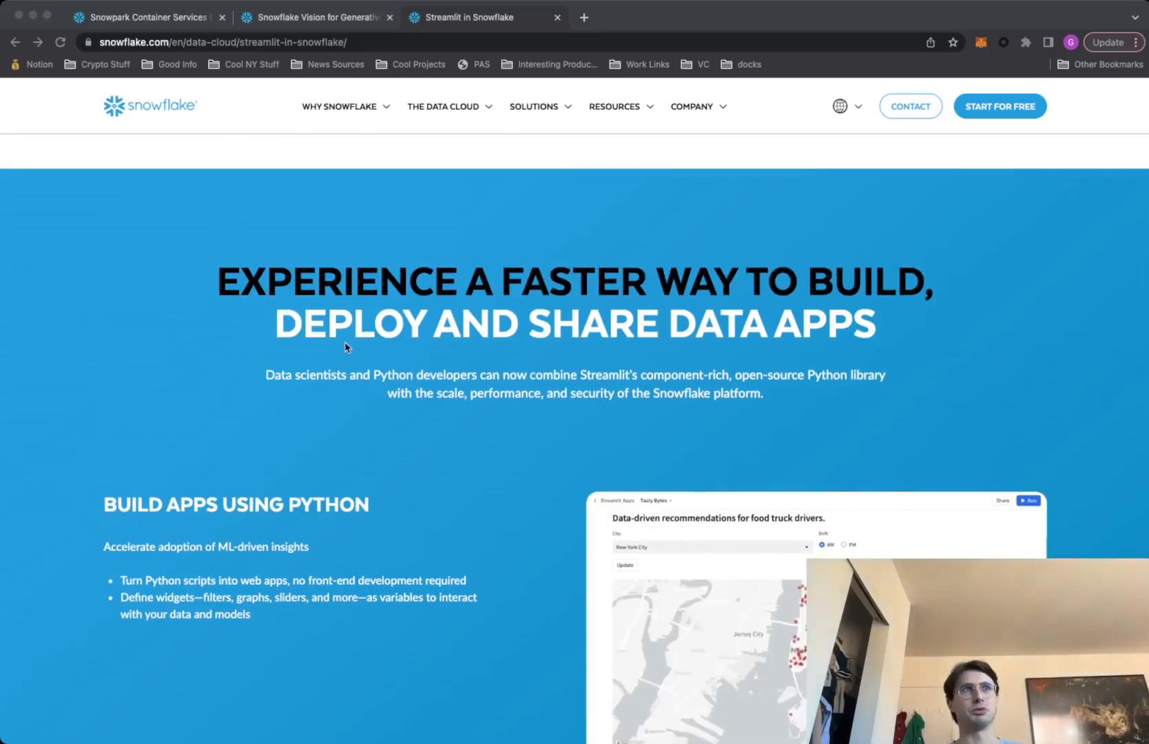
pyautogui.scroll(-3)
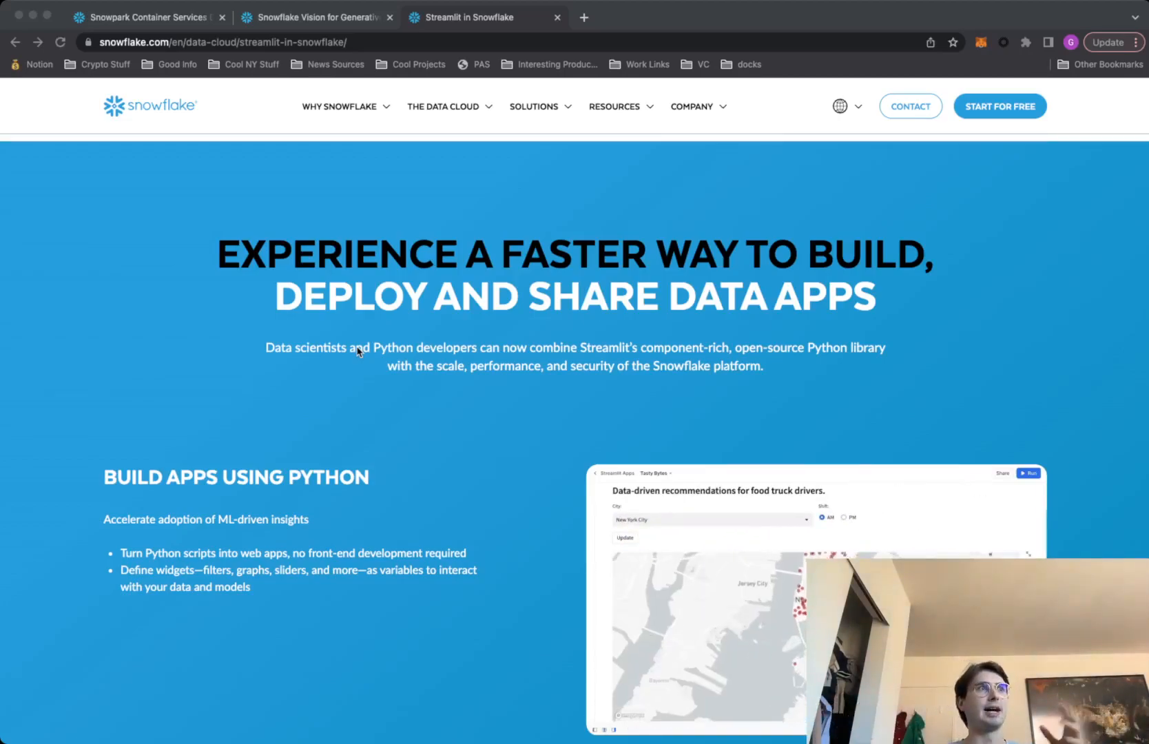
pyautogui.scroll(-3)
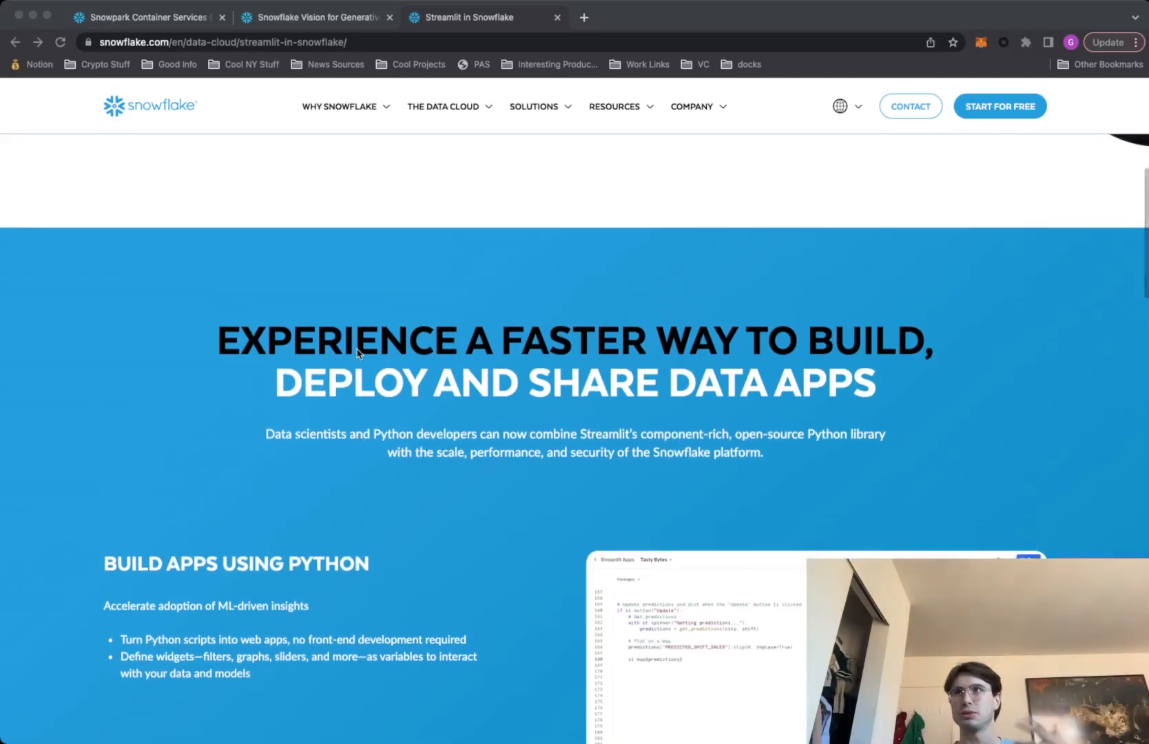
pyautogui.scroll(-3)
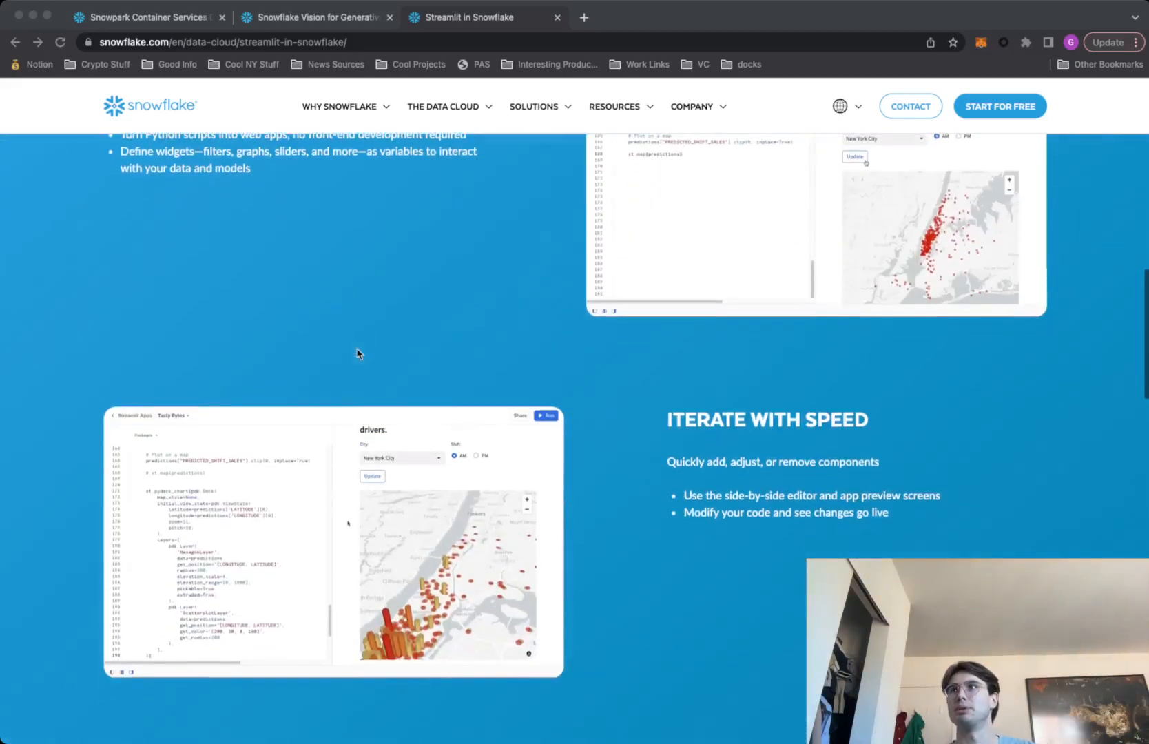
pyautogui.scroll(-3)
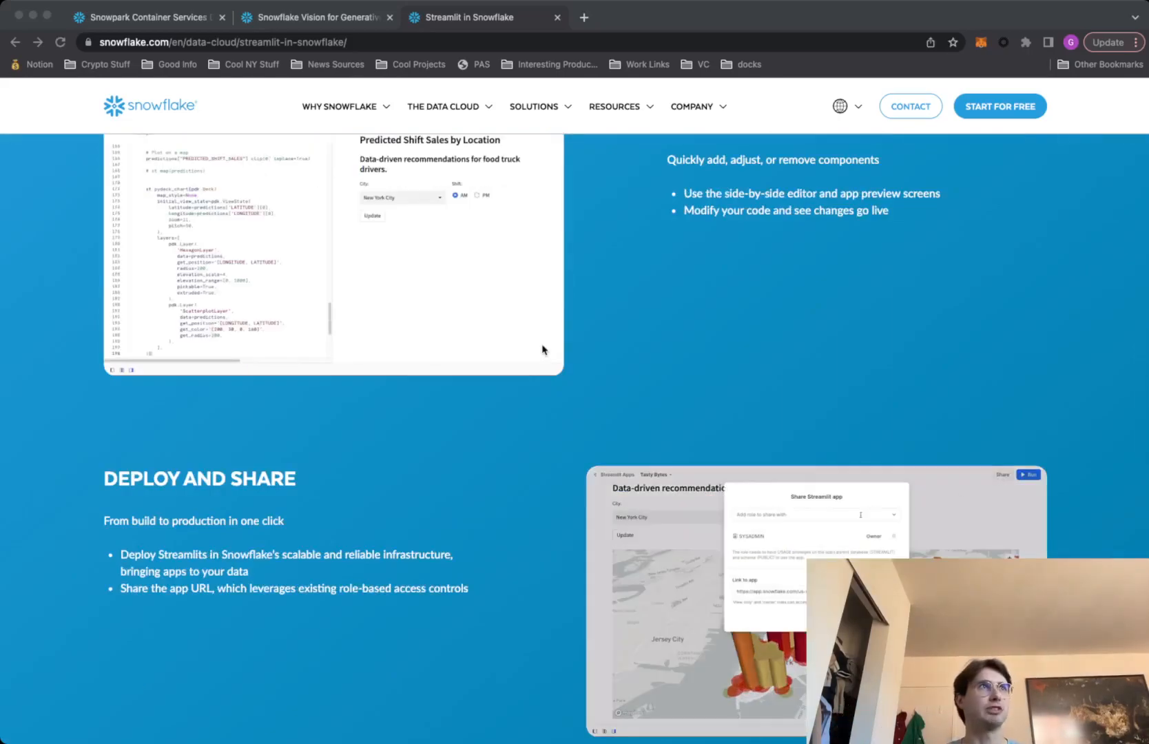
pyautogui.scroll(-3)
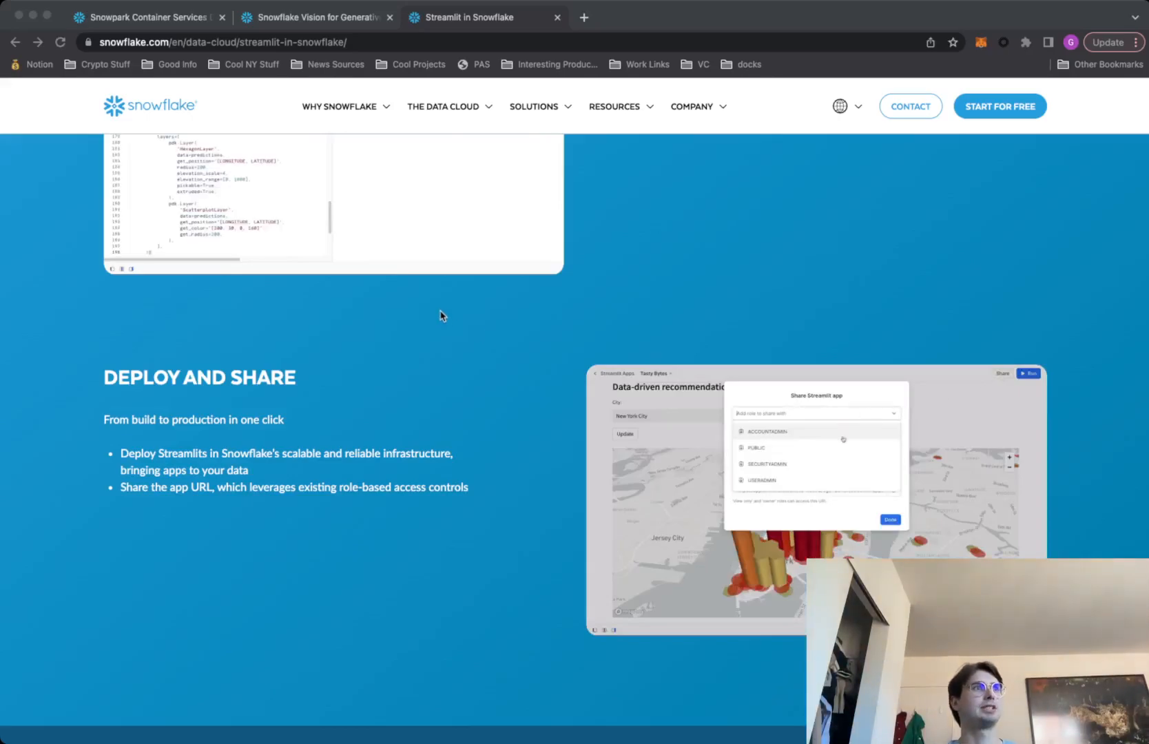
pyautogui.scroll(3)
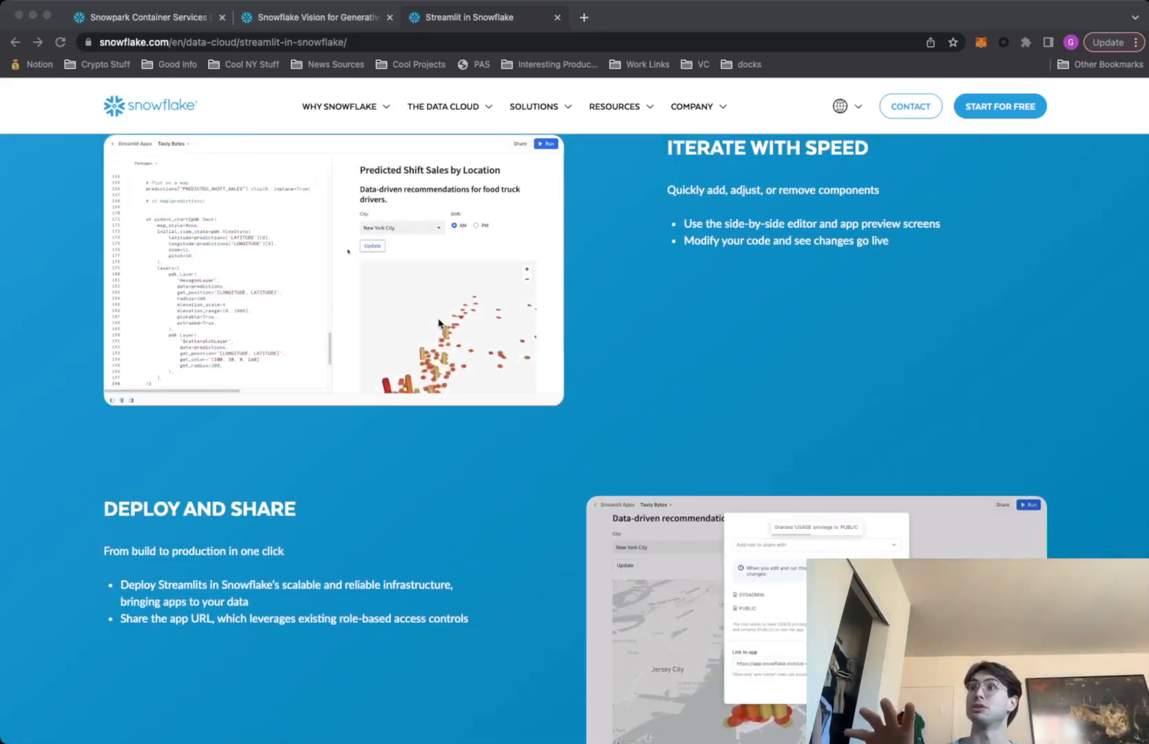
pyautogui.scroll(-3)
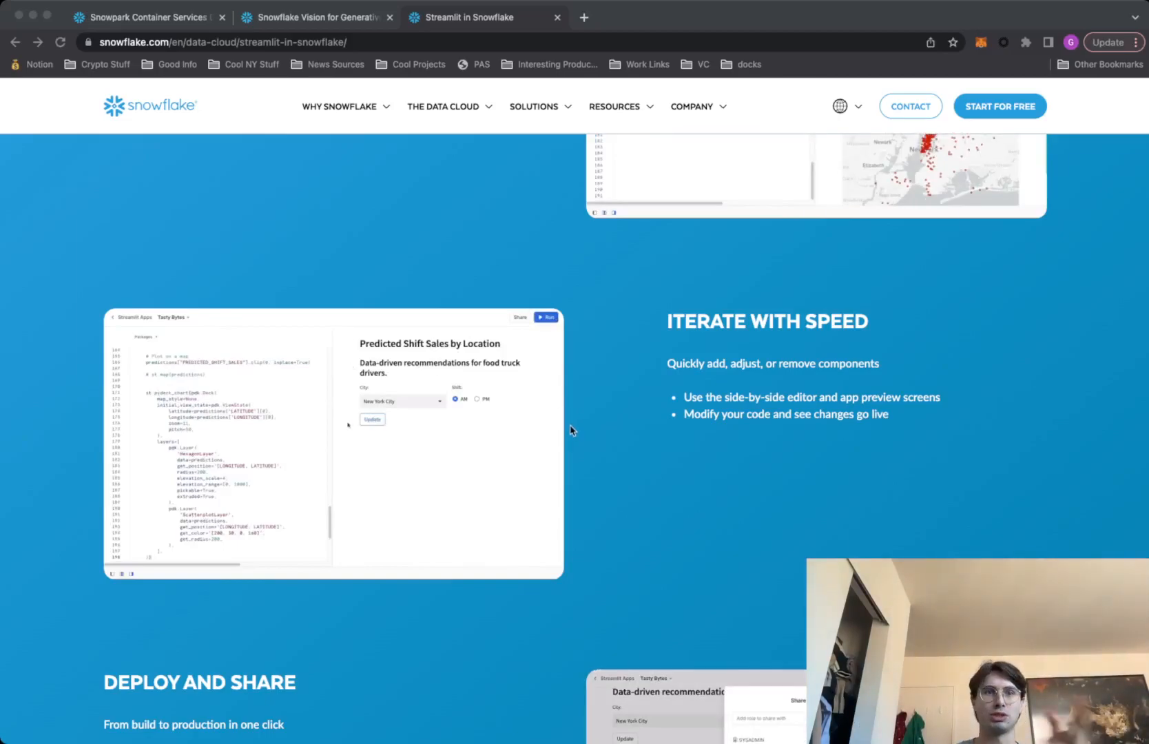
pyautogui.scroll(3)
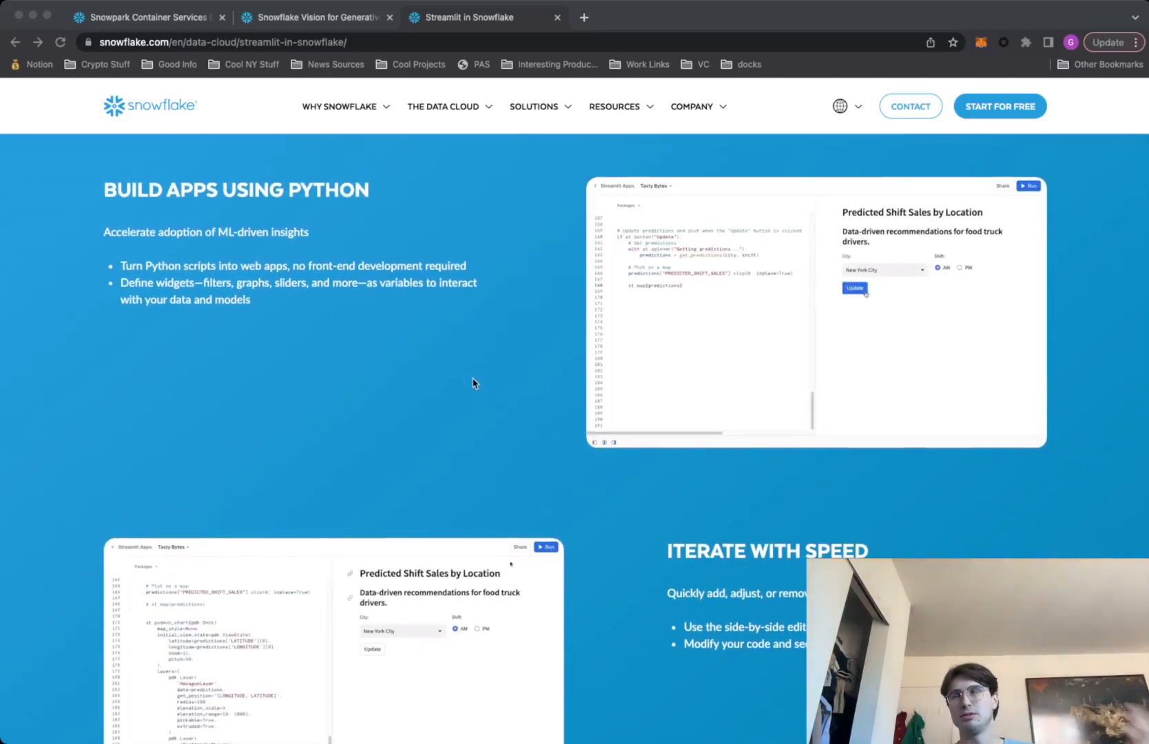
pyautogui.scroll(-3)
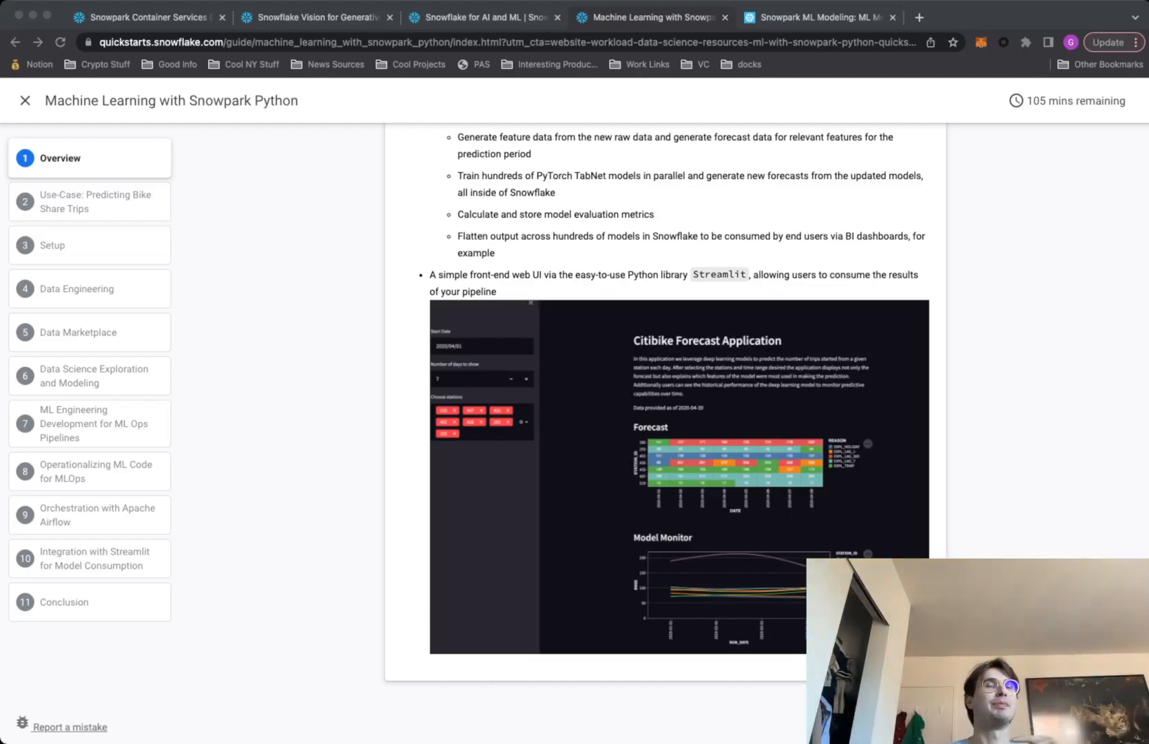
pyautogui.moveTo(1015, 293)
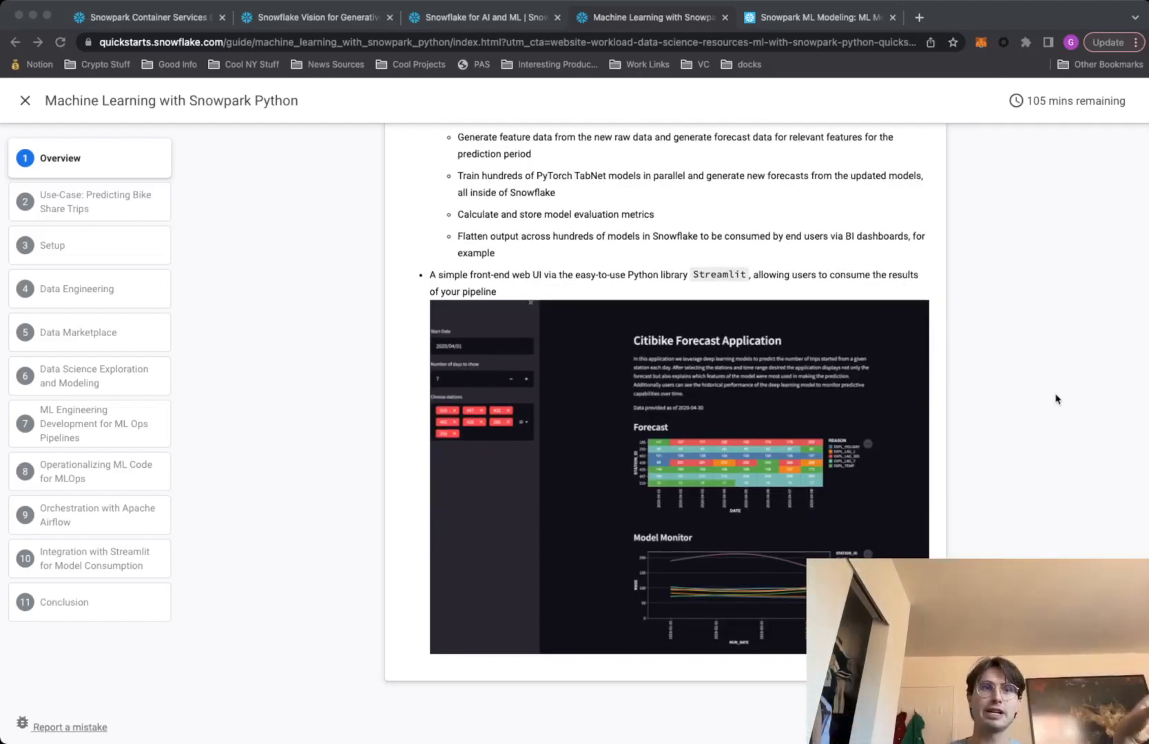
pyautogui.moveTo(456, 282)
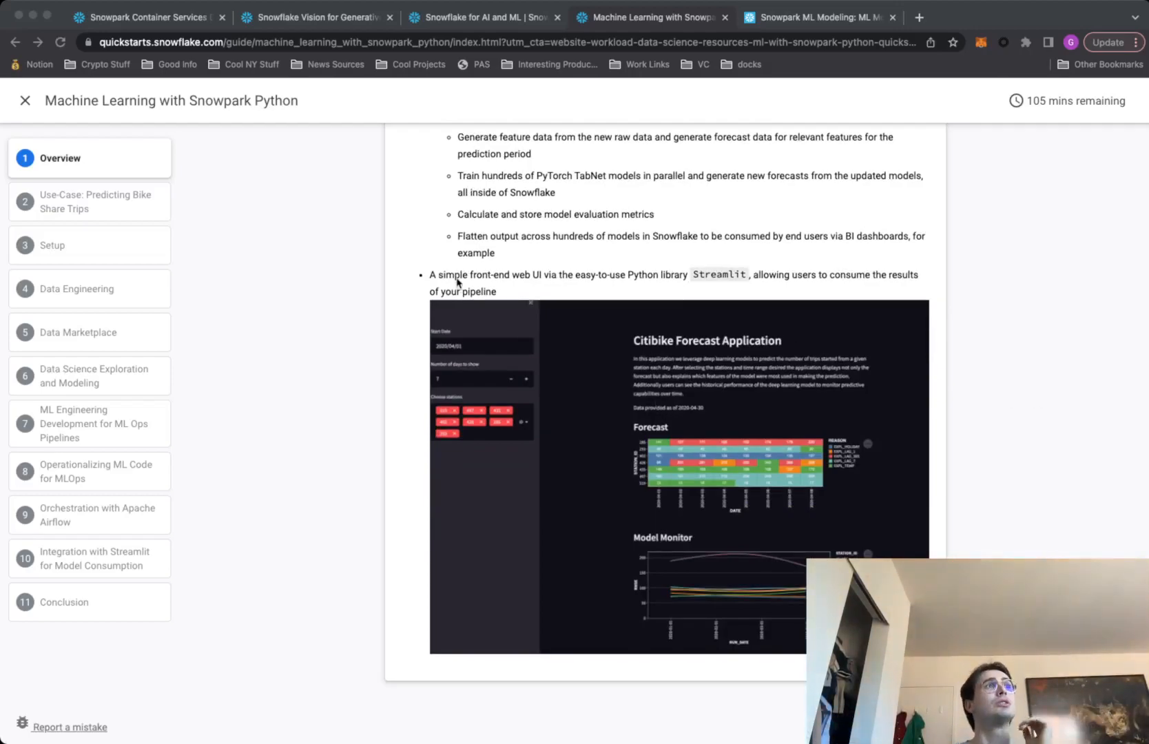
pyautogui.moveTo(458, 239)
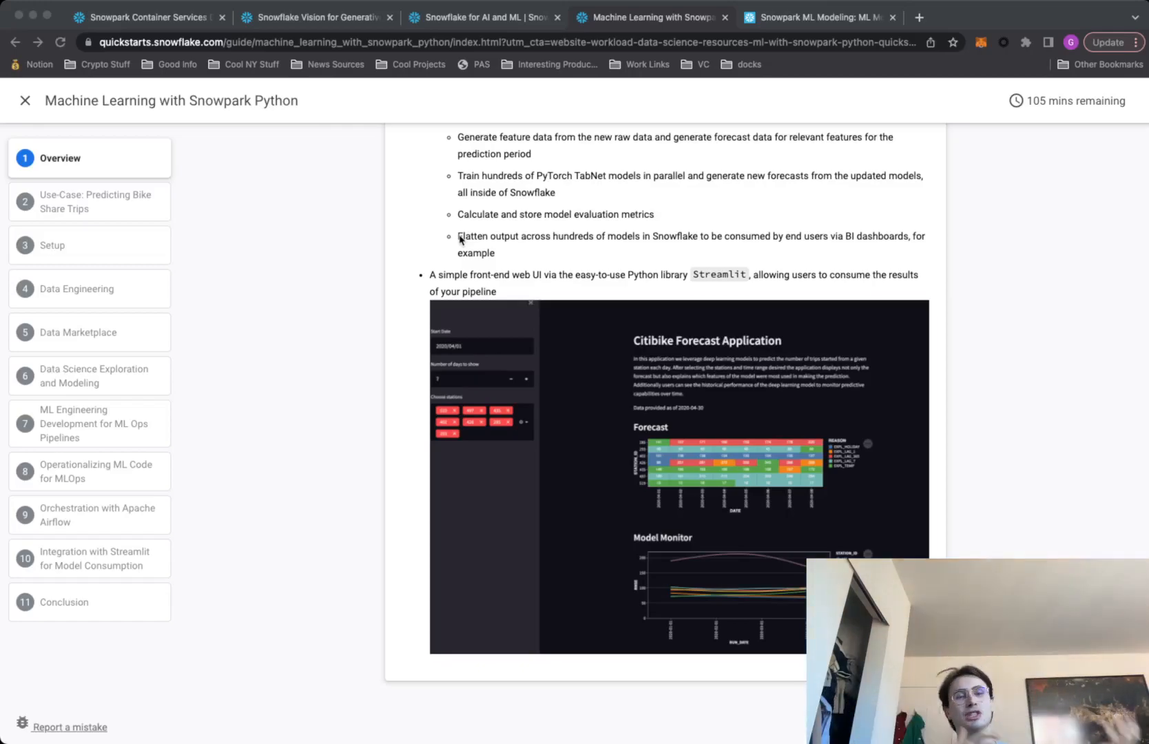
pyautogui.moveTo(114, 401)
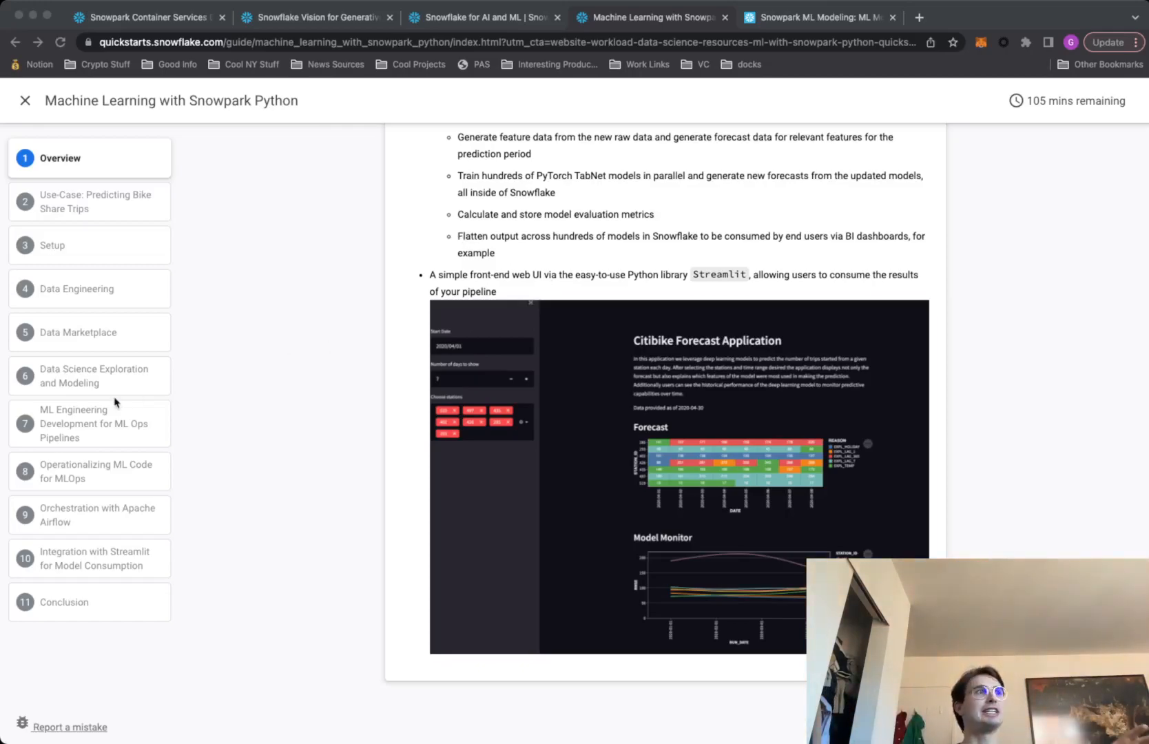
pyautogui.moveTo(281, 484)
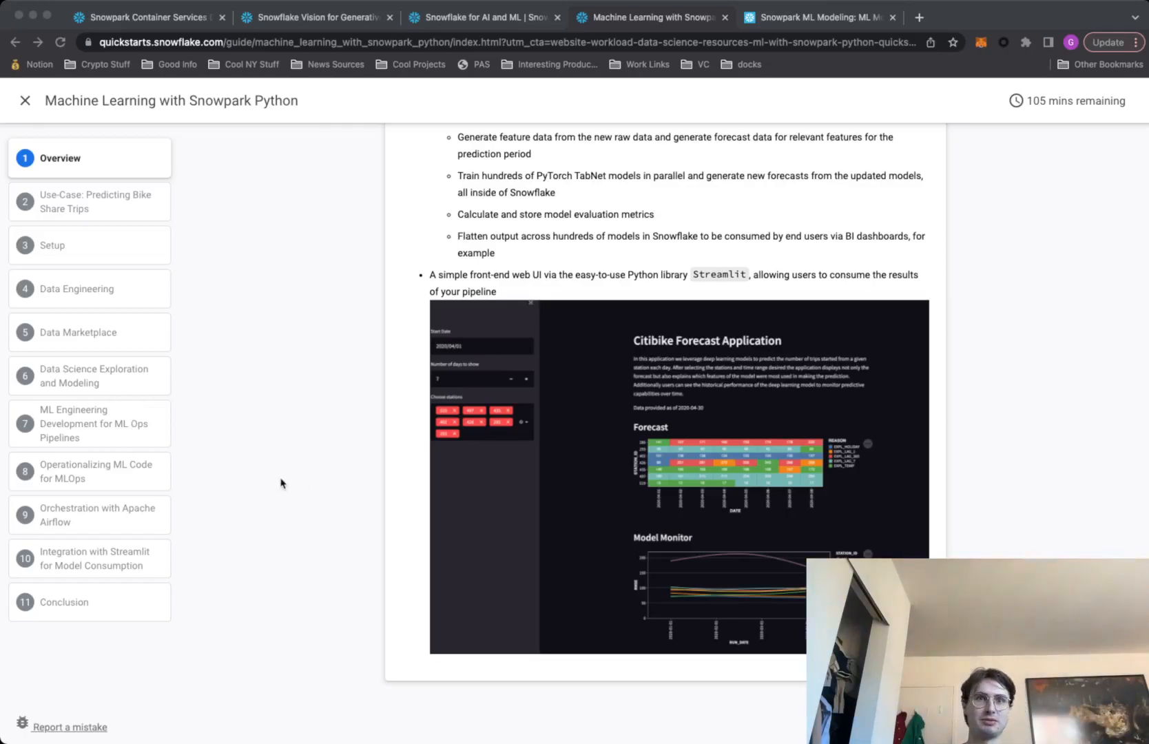
pyautogui.moveTo(209, 512)
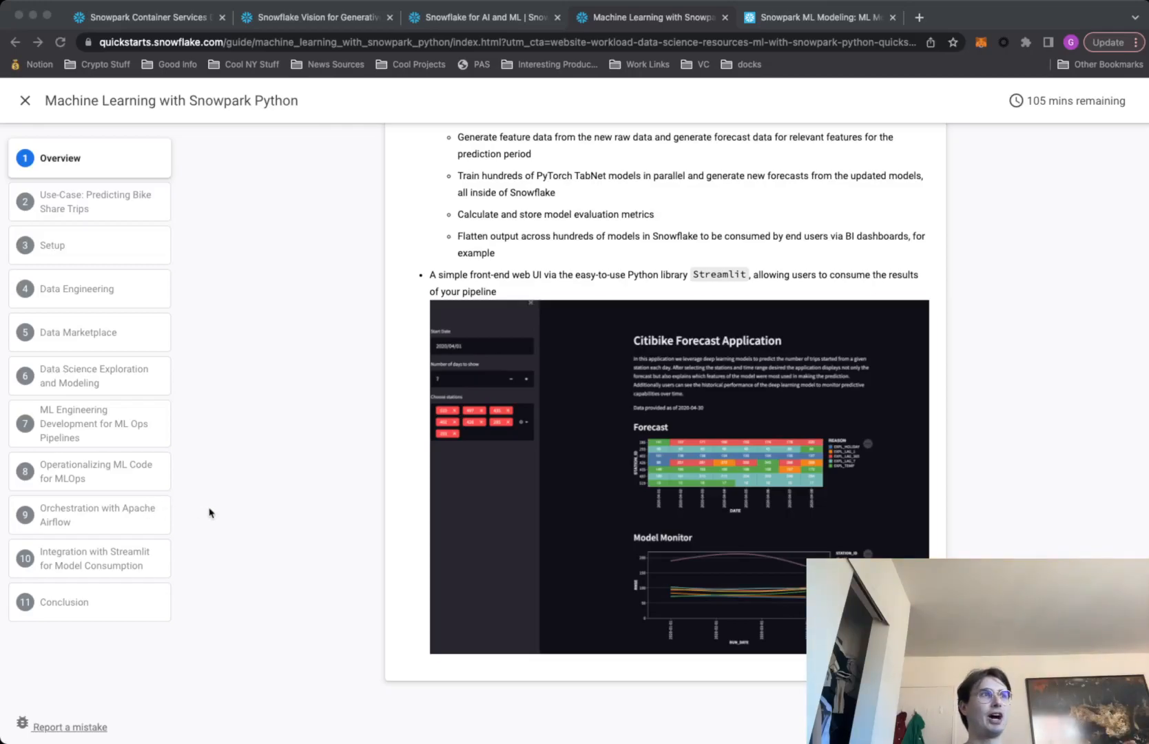
# Jump from the Overview to step 9 'Orchestration with Apache Airflow' via the left sidebar.
pyautogui.scroll(3)
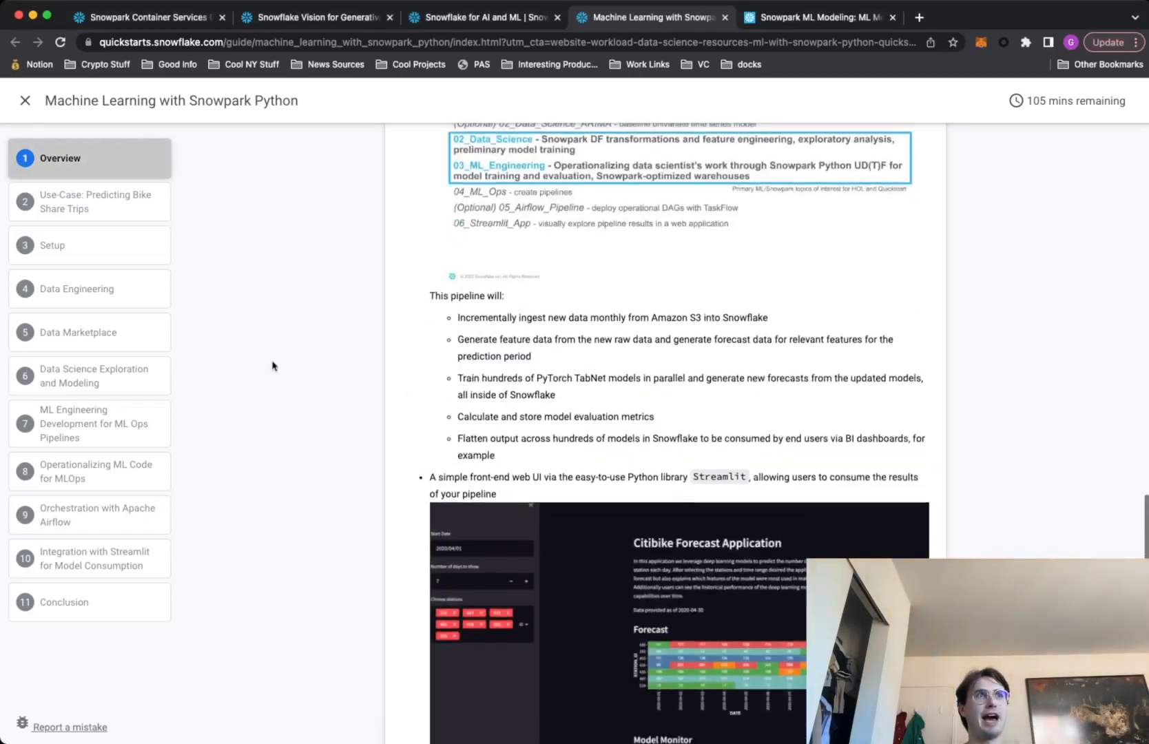
pyautogui.moveTo(100, 514)
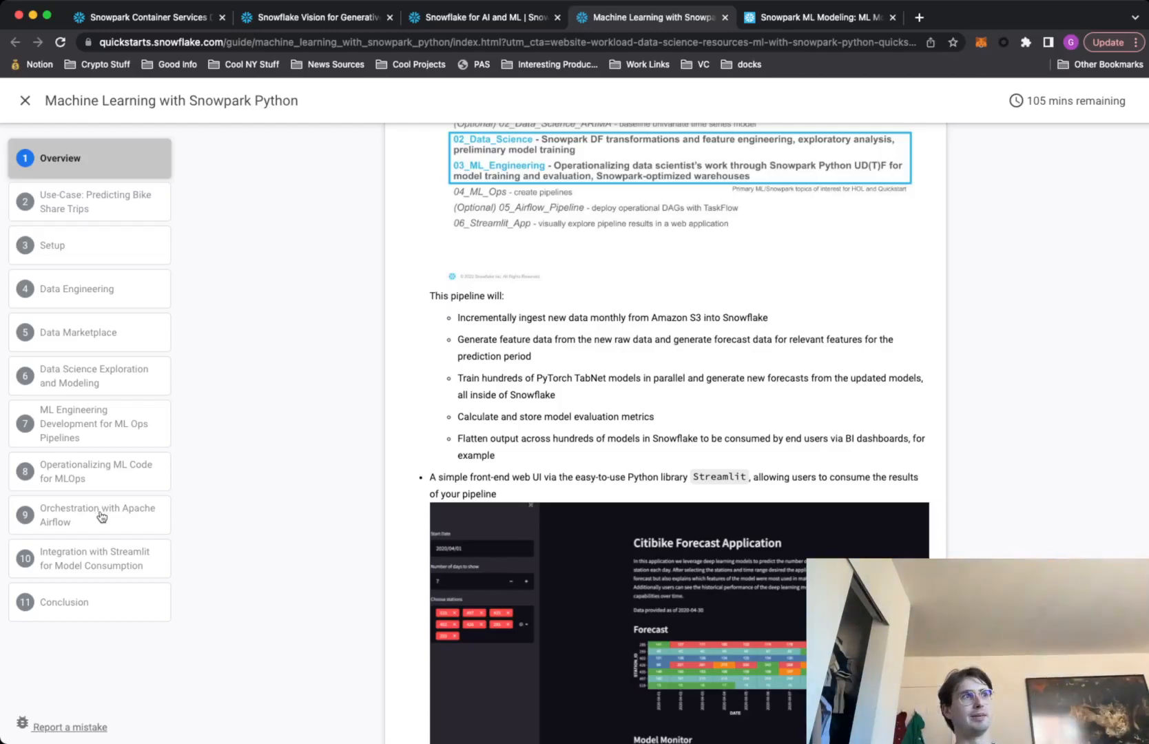
pyautogui.click(98, 514)
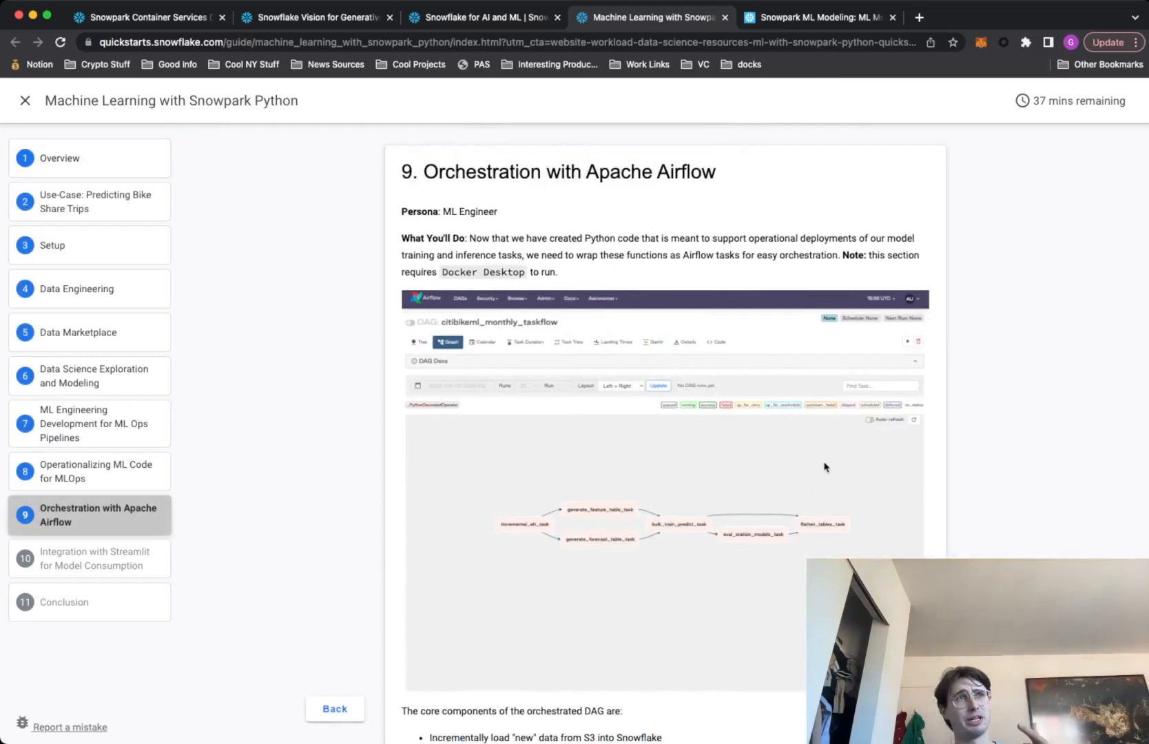
pyautogui.scroll(-3)
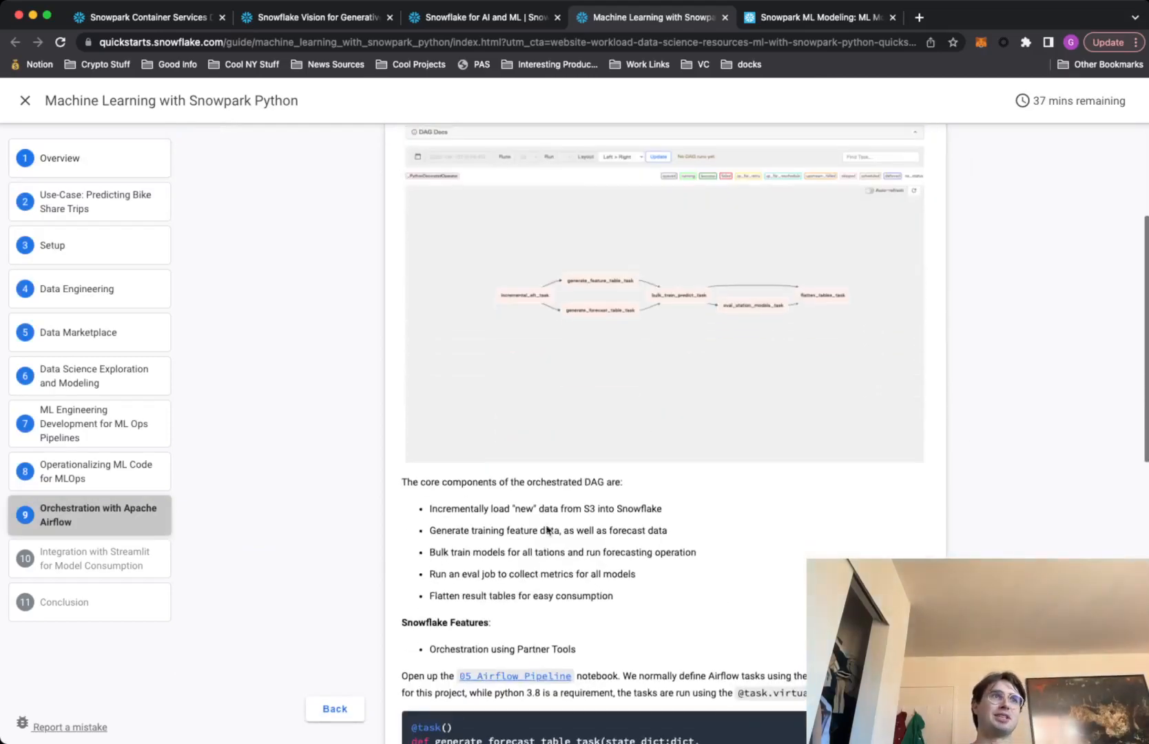
pyautogui.moveTo(380, 407)
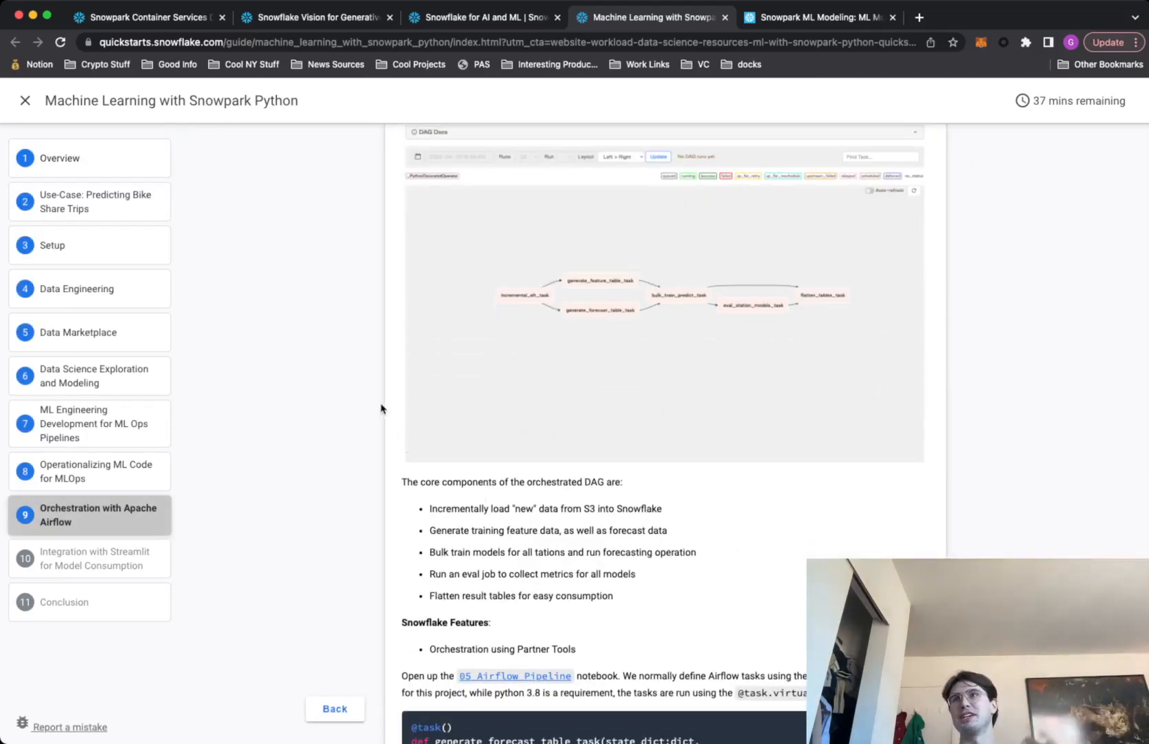
pyautogui.scroll(-3)
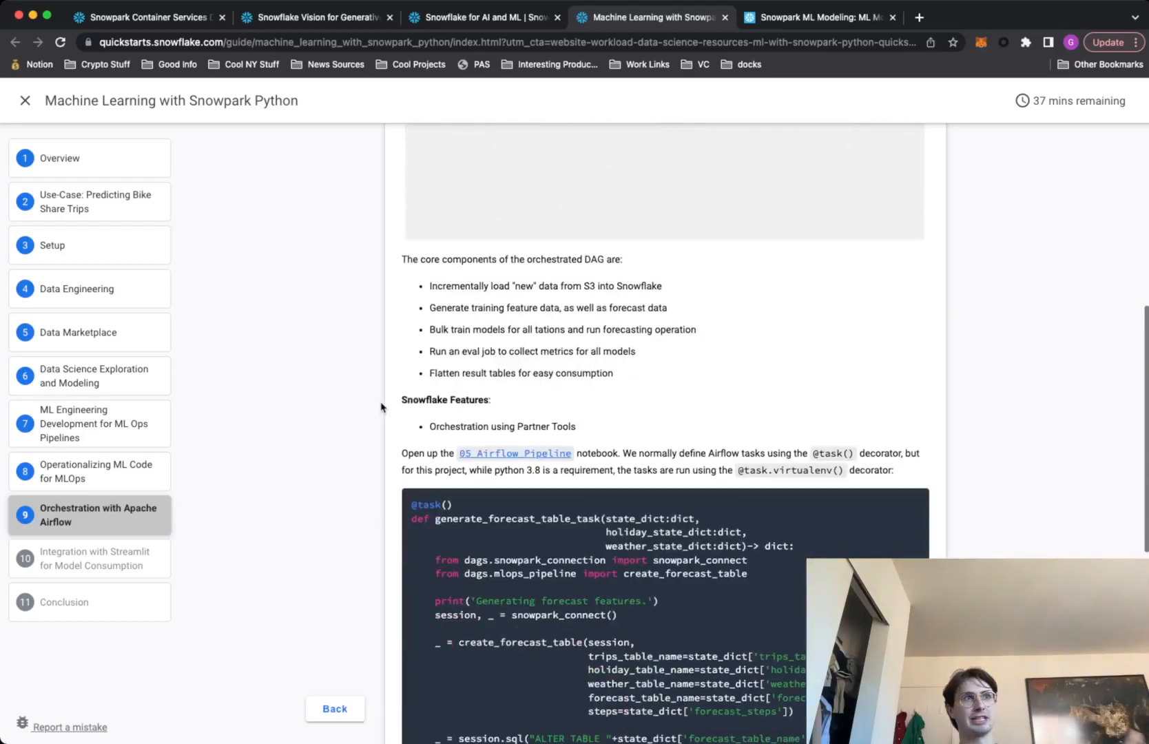
pyautogui.scroll(-3)
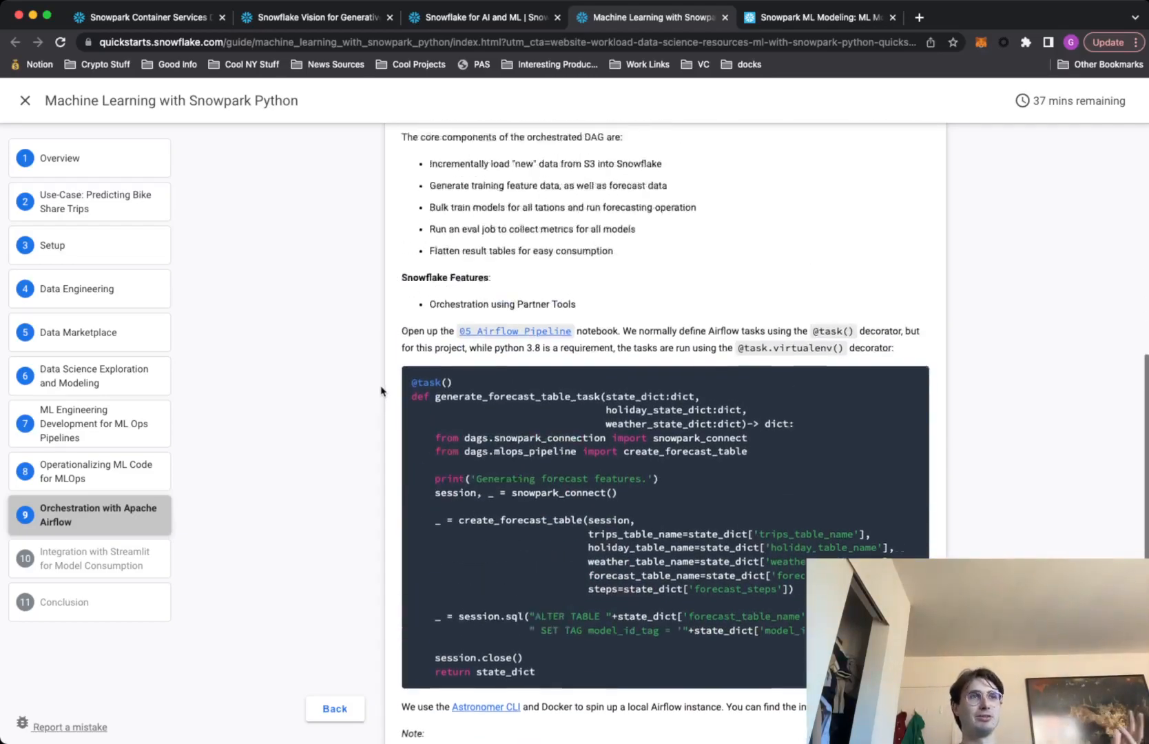
pyautogui.scroll(-3)
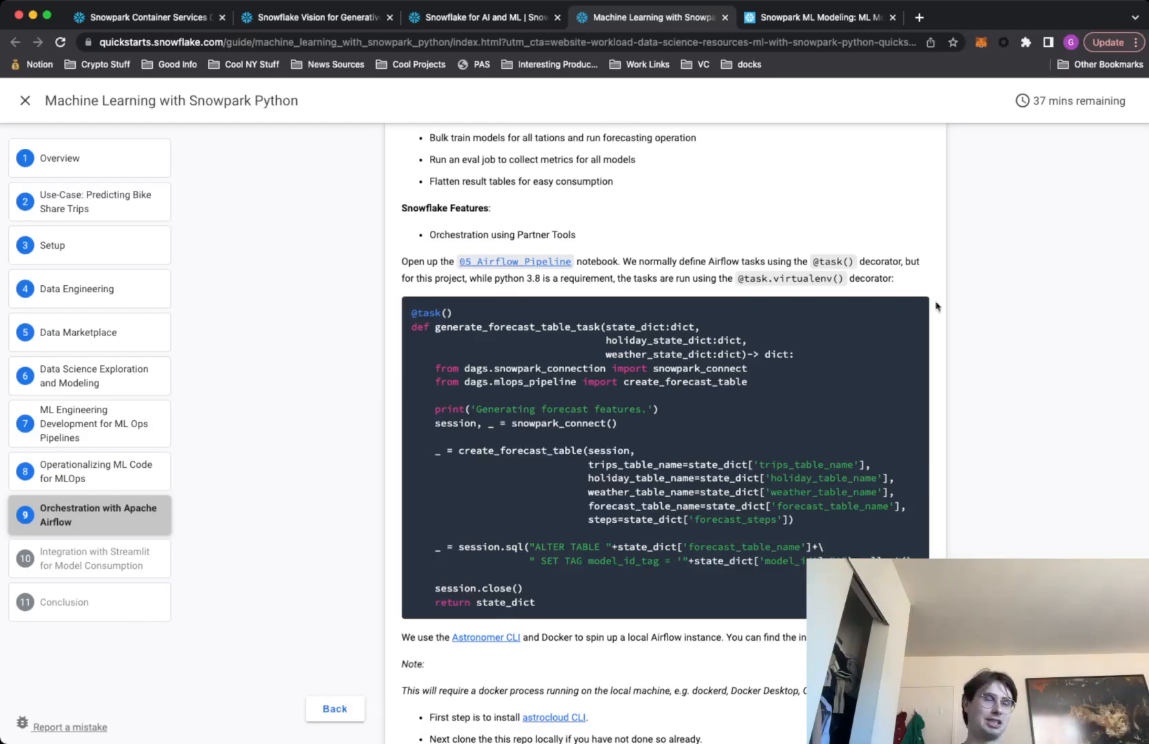
pyautogui.scroll(3)
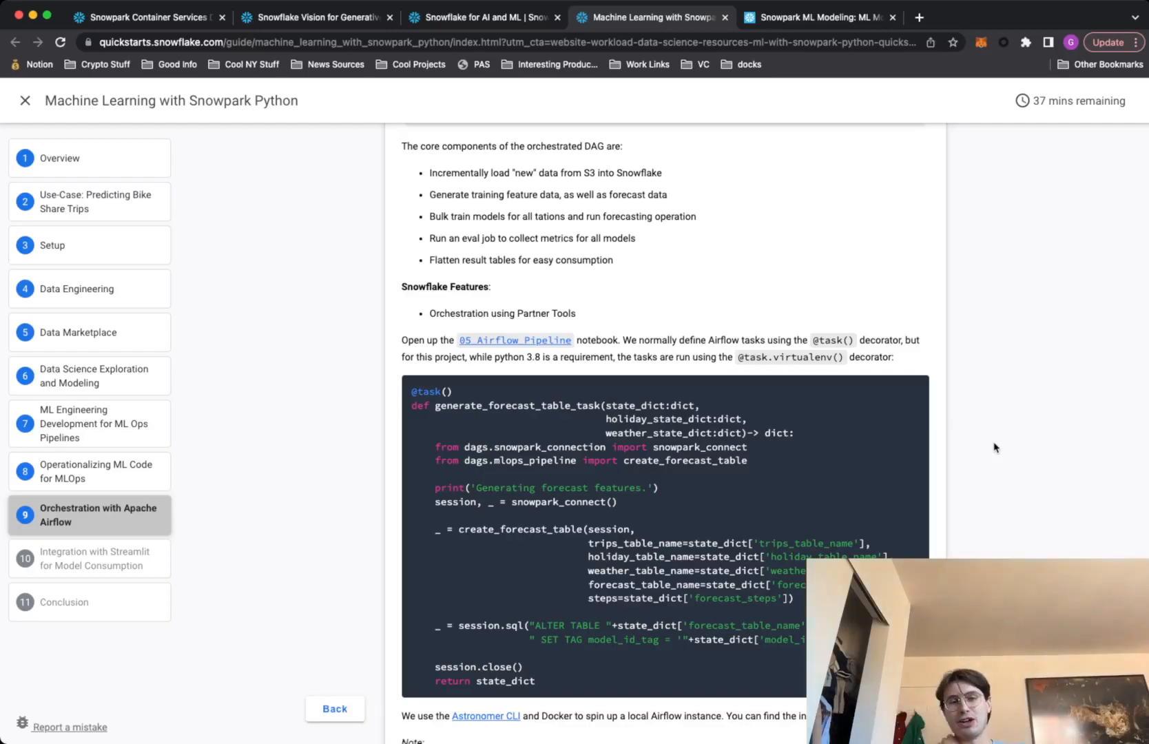
pyautogui.moveTo(957, 447)
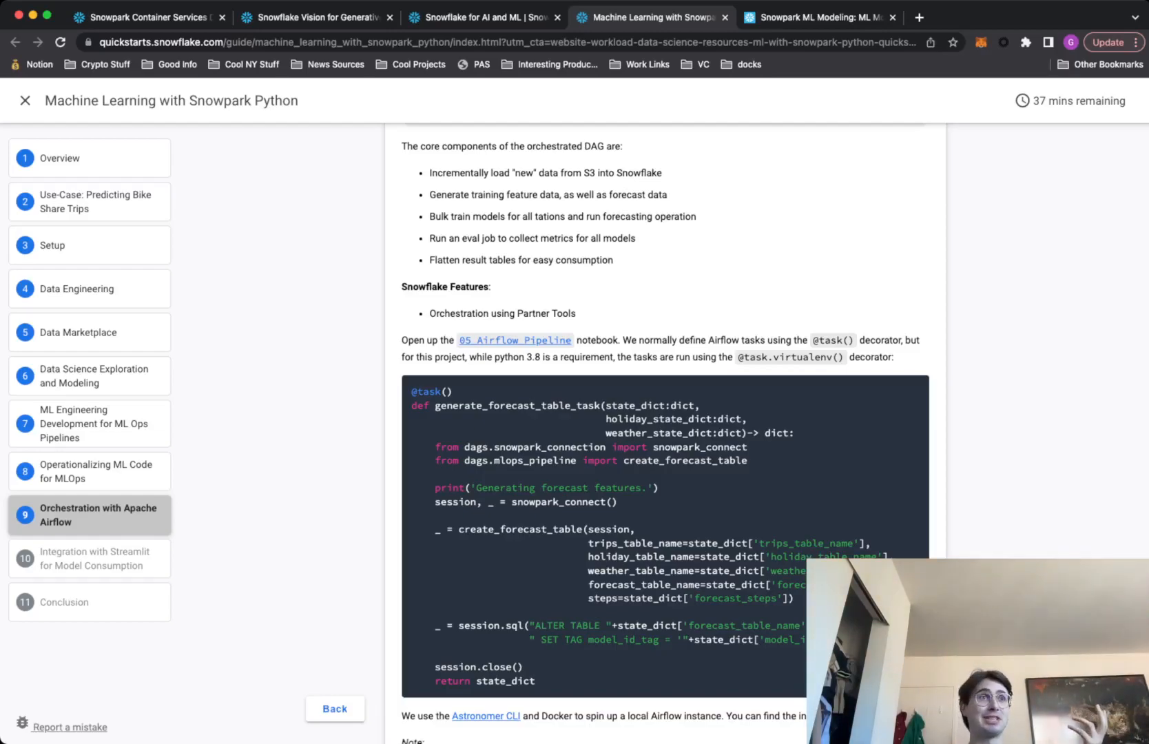
pyautogui.click(813, 16)
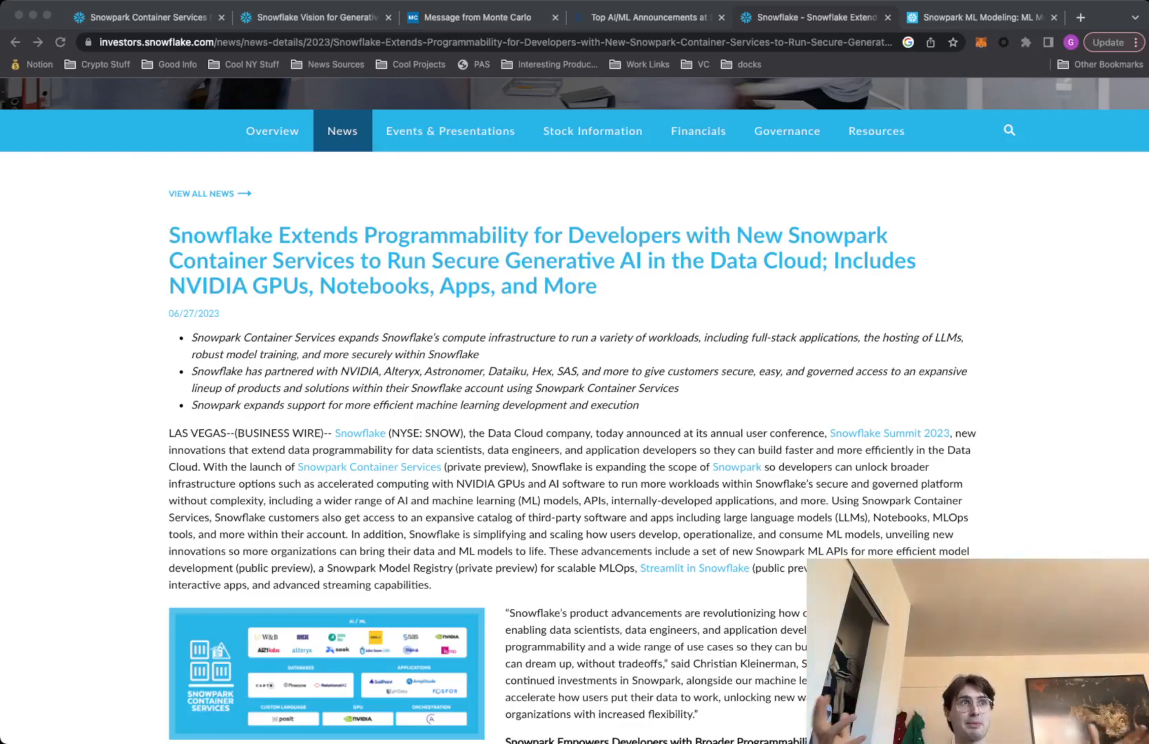
# Scroll the Snowpark Container Services press release down to its partner graphic and Kleinerman quote.
pyautogui.scroll(-3)
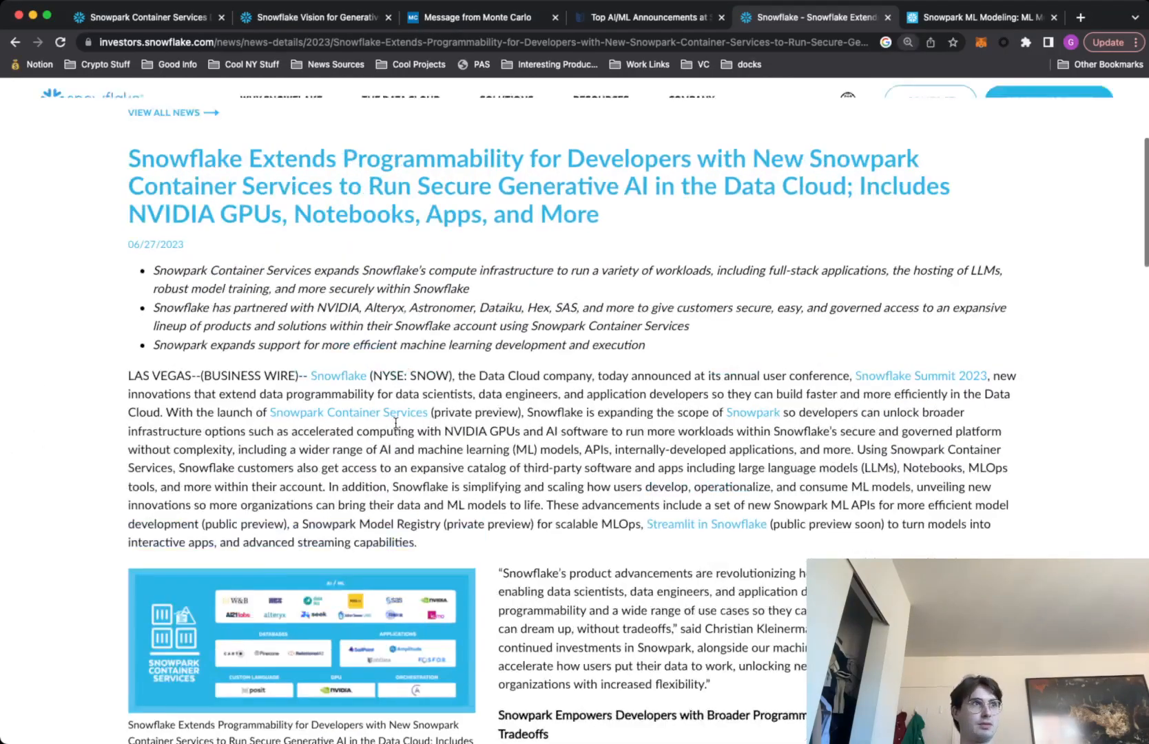
pyautogui.scroll(-3)
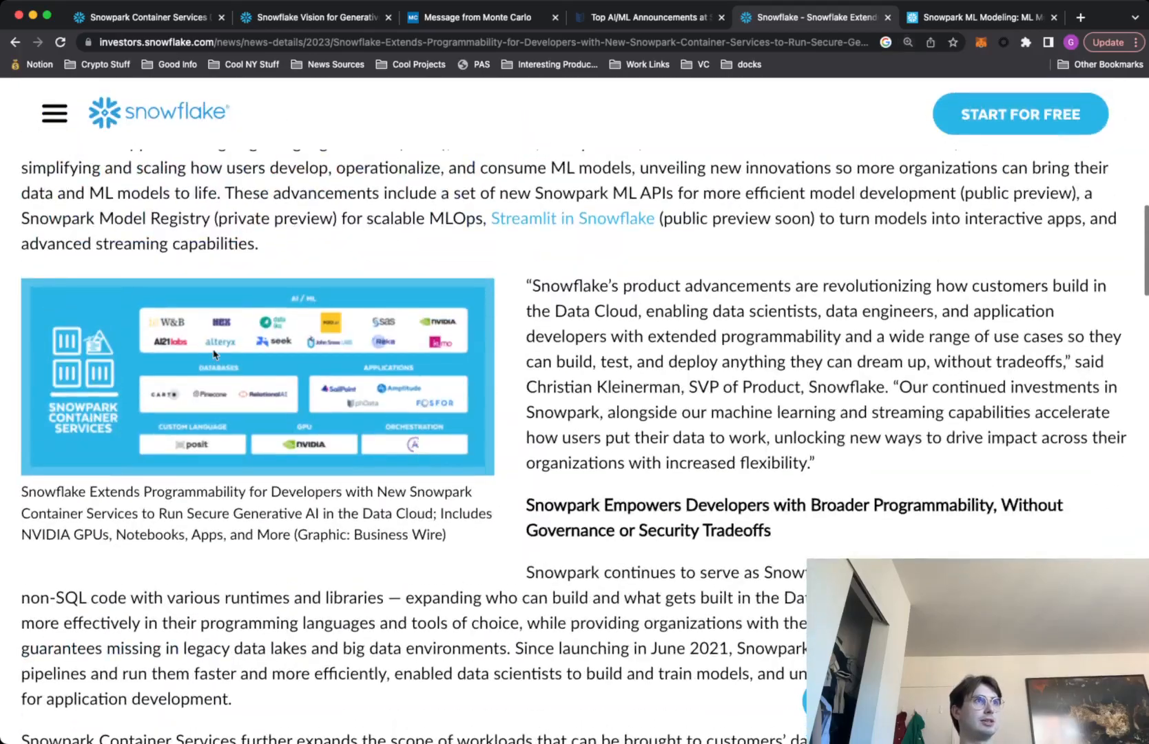
pyautogui.moveTo(327, 370)
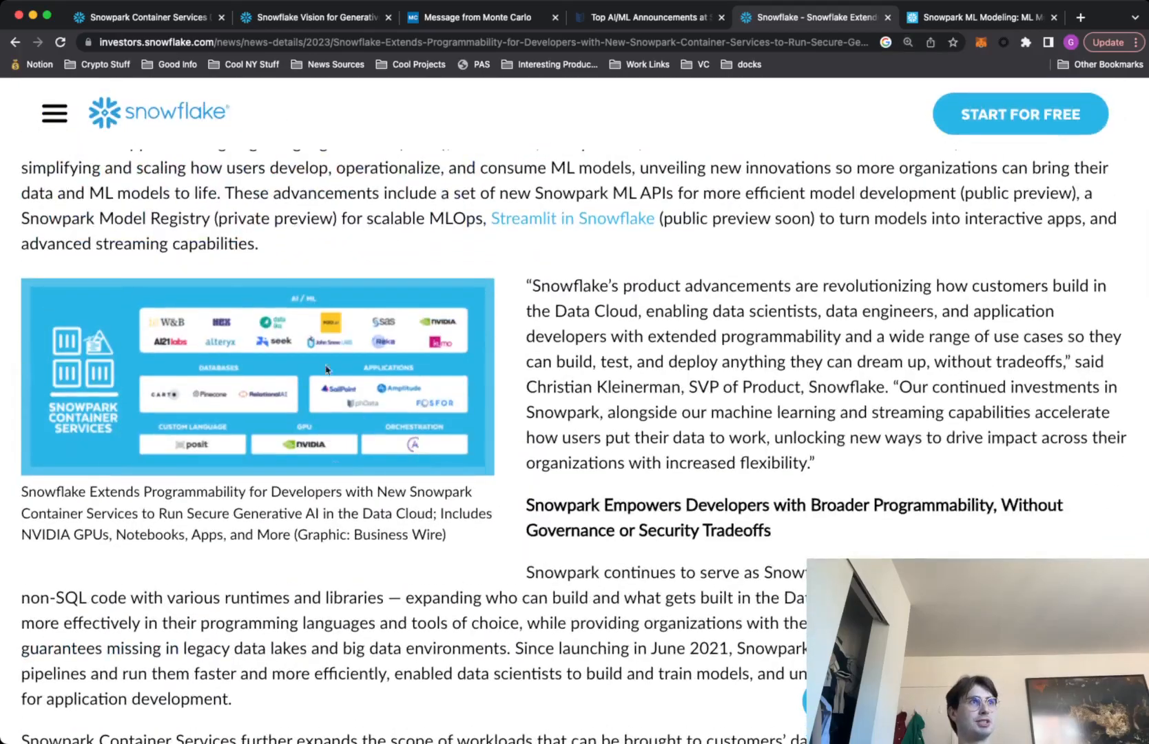
pyautogui.moveTo(516, 395)
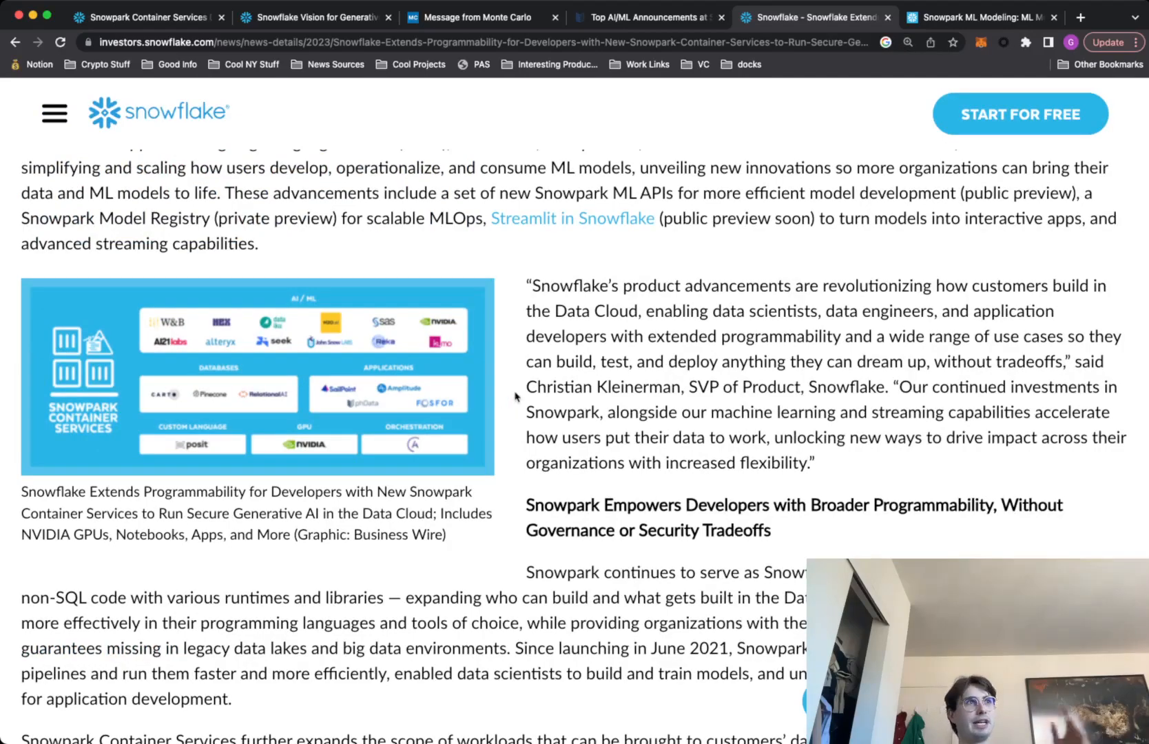
pyautogui.moveTo(454, 304)
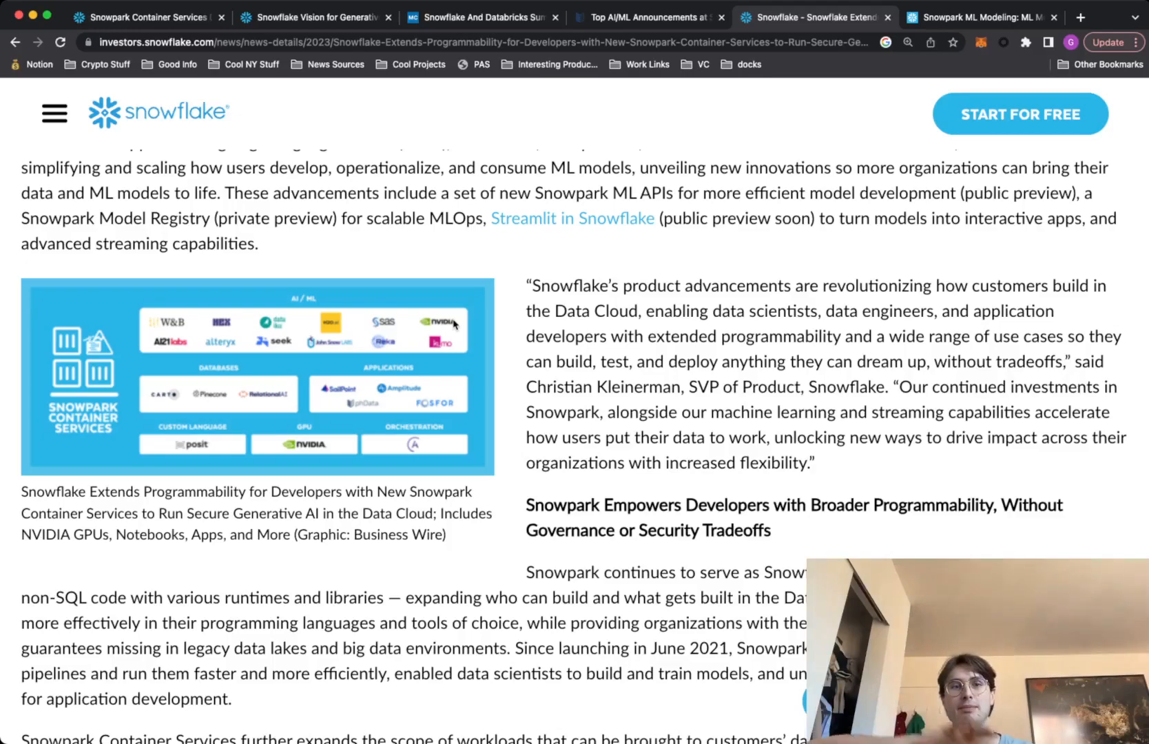
pyautogui.moveTo(872, 438)
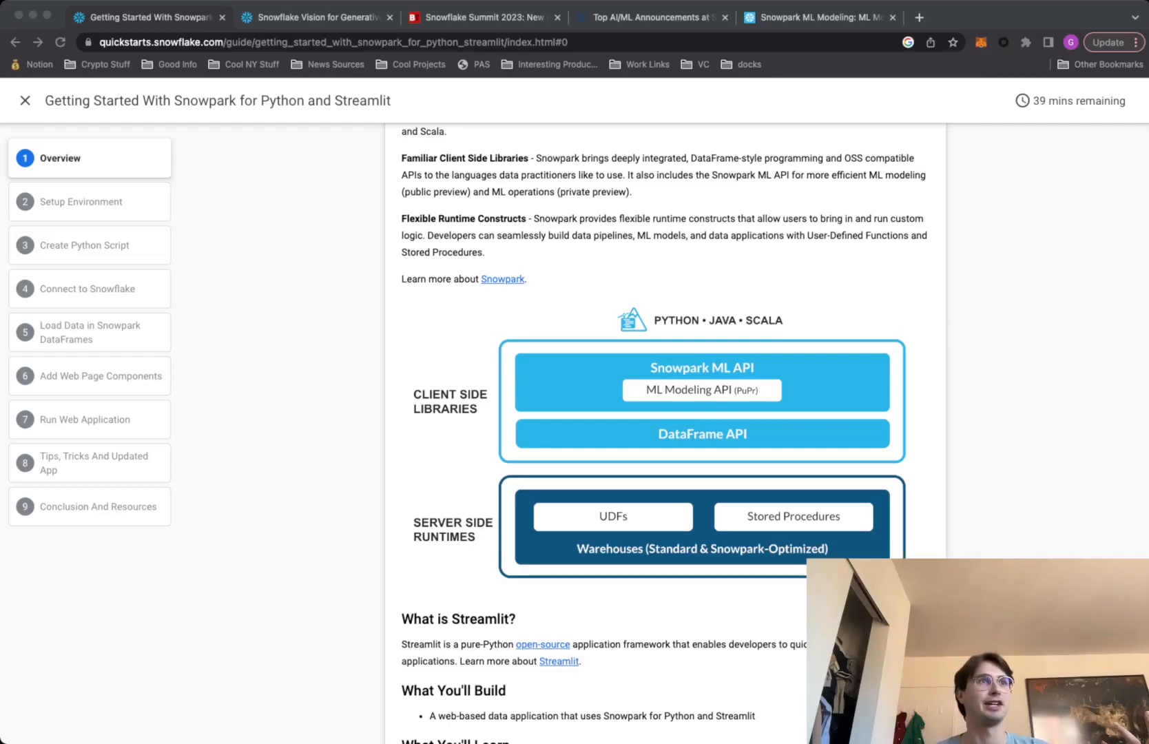
pyautogui.moveTo(838, 388)
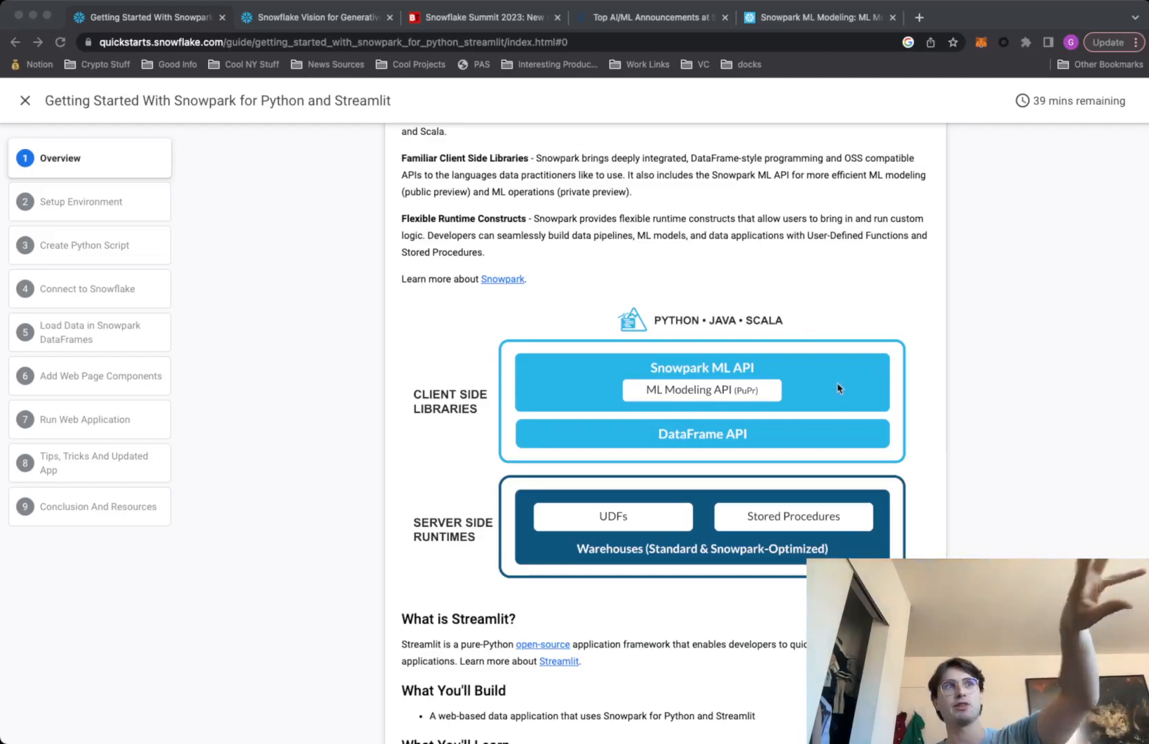
pyautogui.moveTo(833, 397)
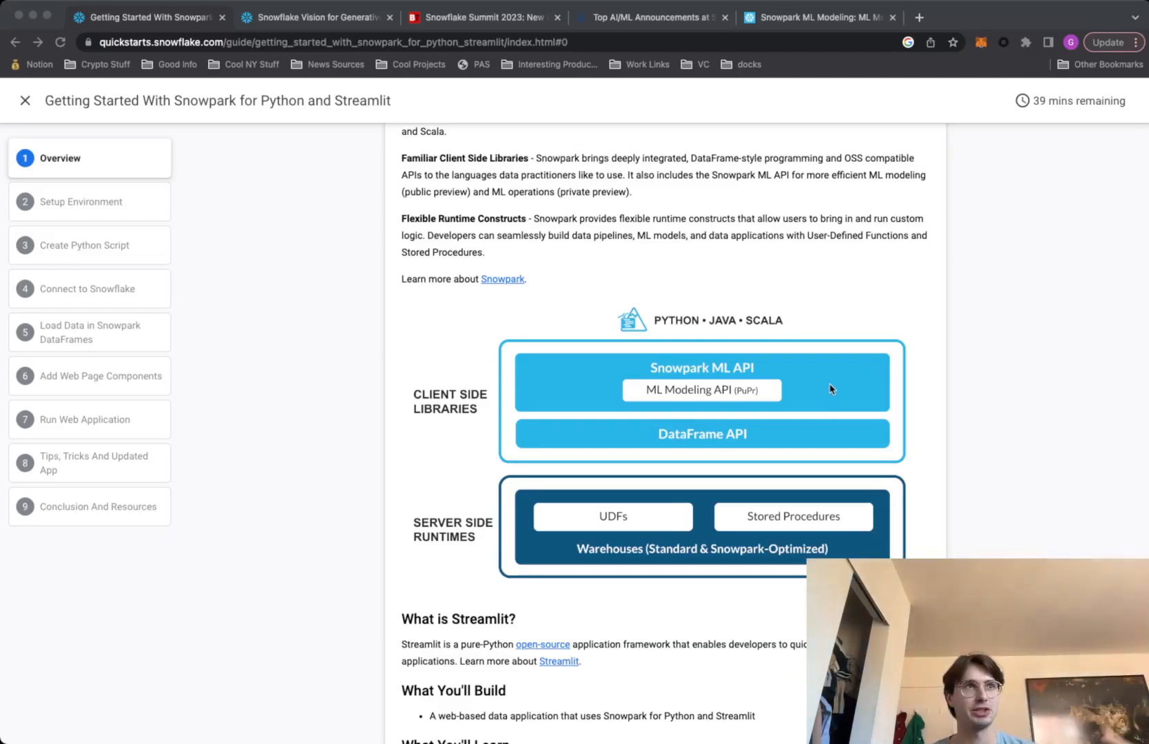
pyautogui.moveTo(790, 522)
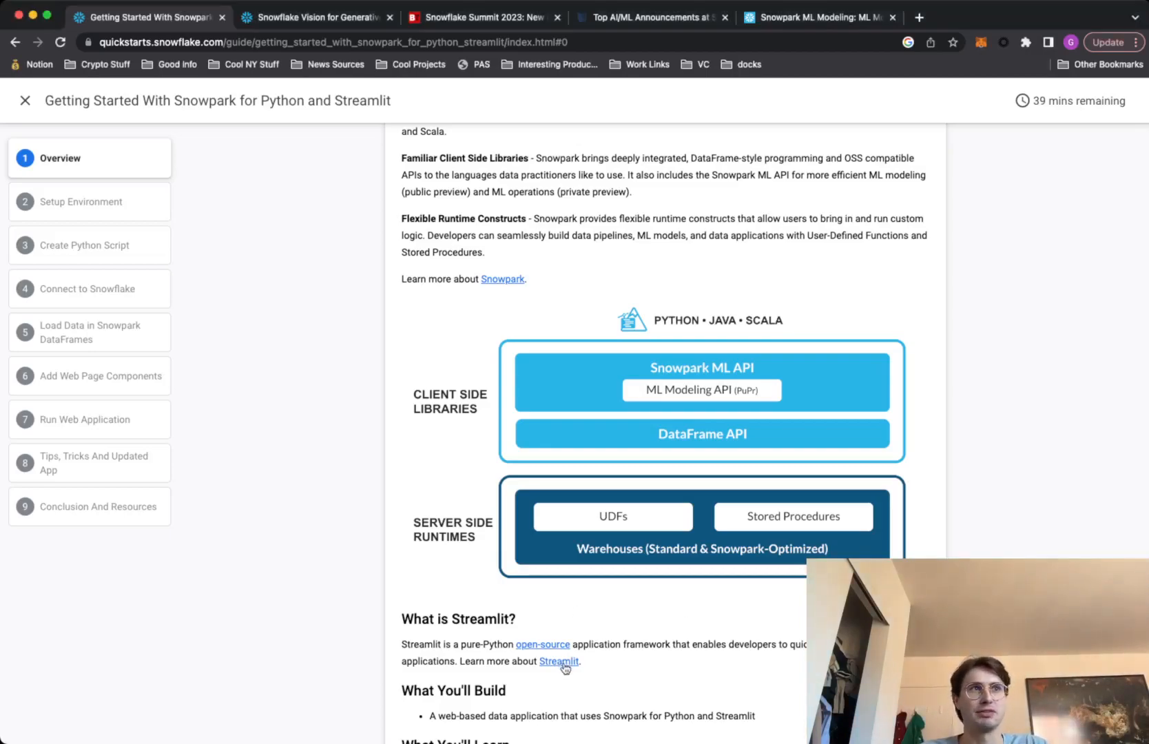
# Scroll the Snowpark for Python and Streamlit Overview to its What You'll Learn list.
pyautogui.scroll(-3)
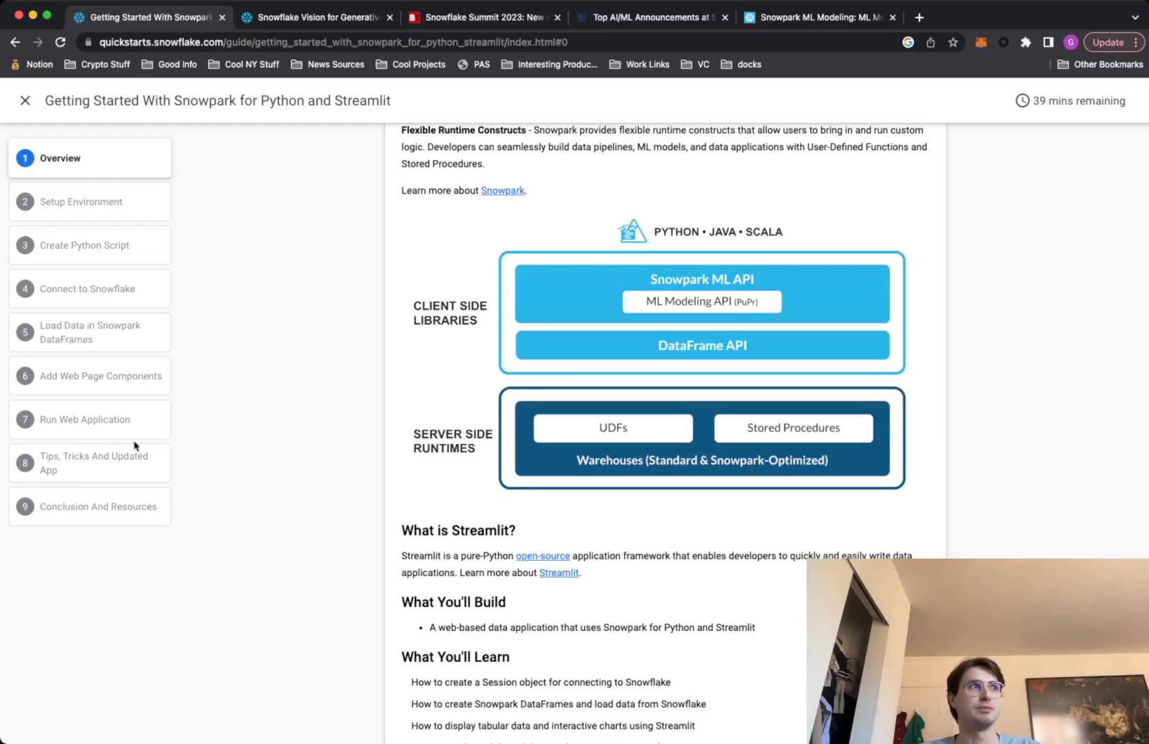
# Go to step 7 'Run Web Application' showing the sample emissions dashboard.
pyautogui.click(88, 419)
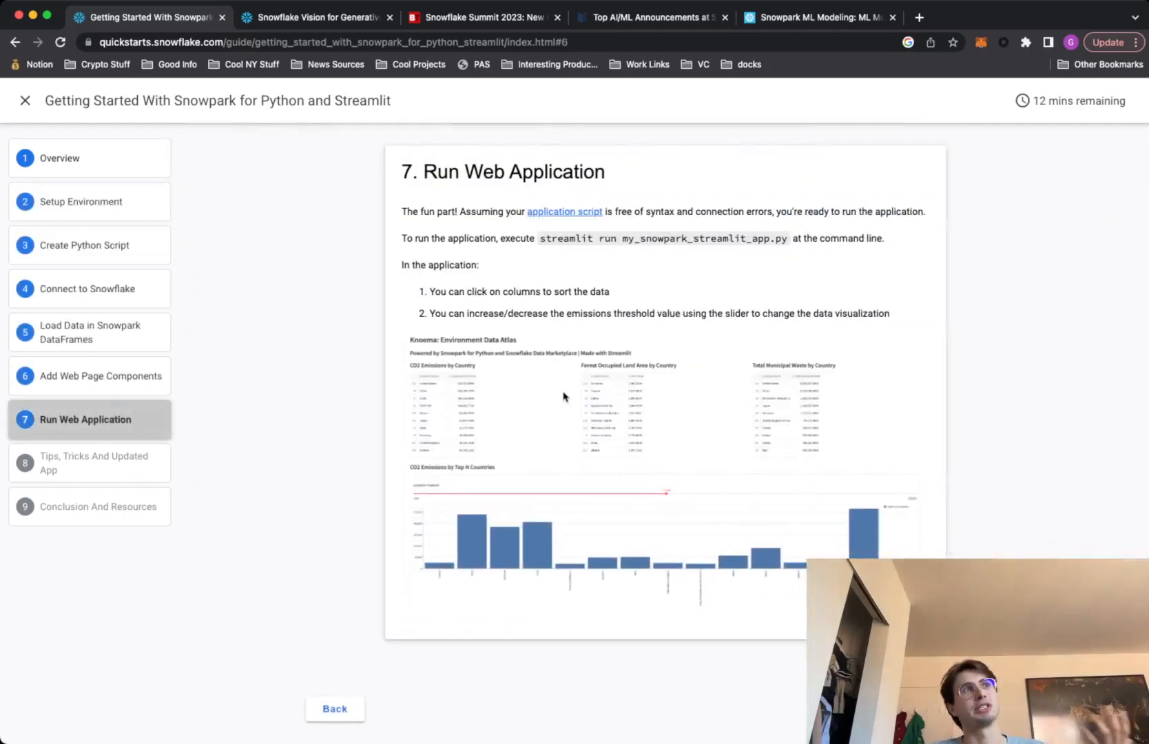
pyautogui.moveTo(581, 370)
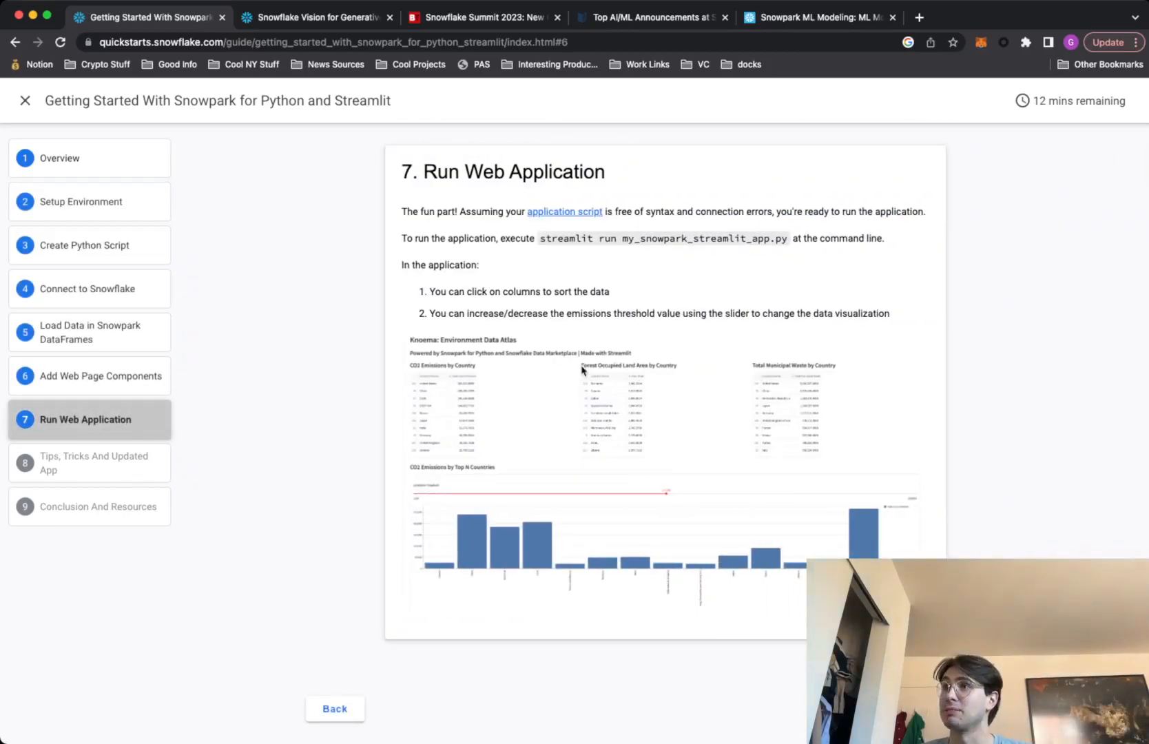
pyautogui.moveTo(354, 442)
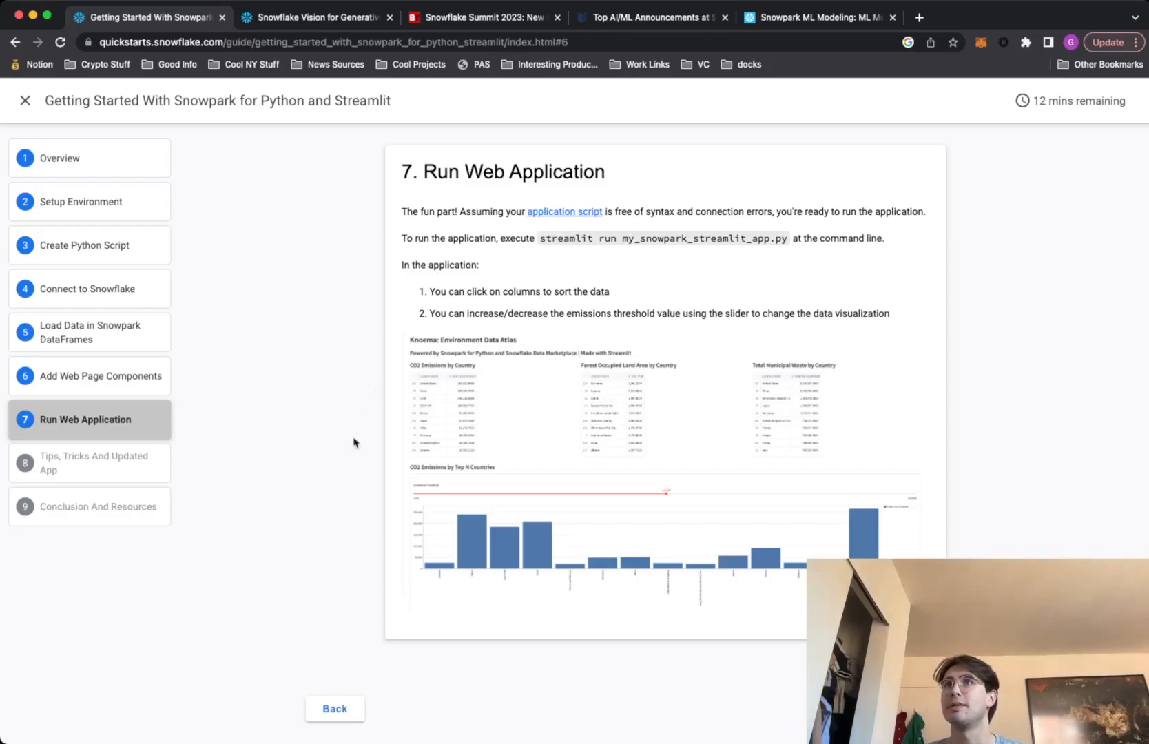
pyautogui.moveTo(607, 413)
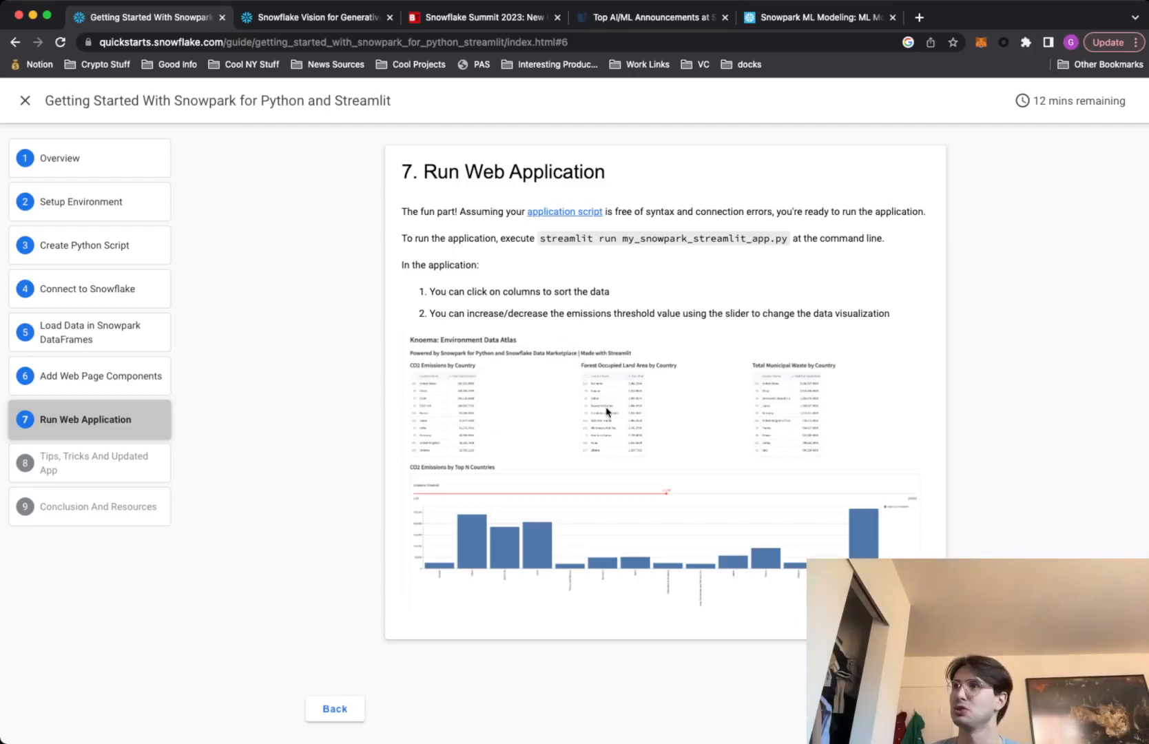
pyautogui.moveTo(887, 440)
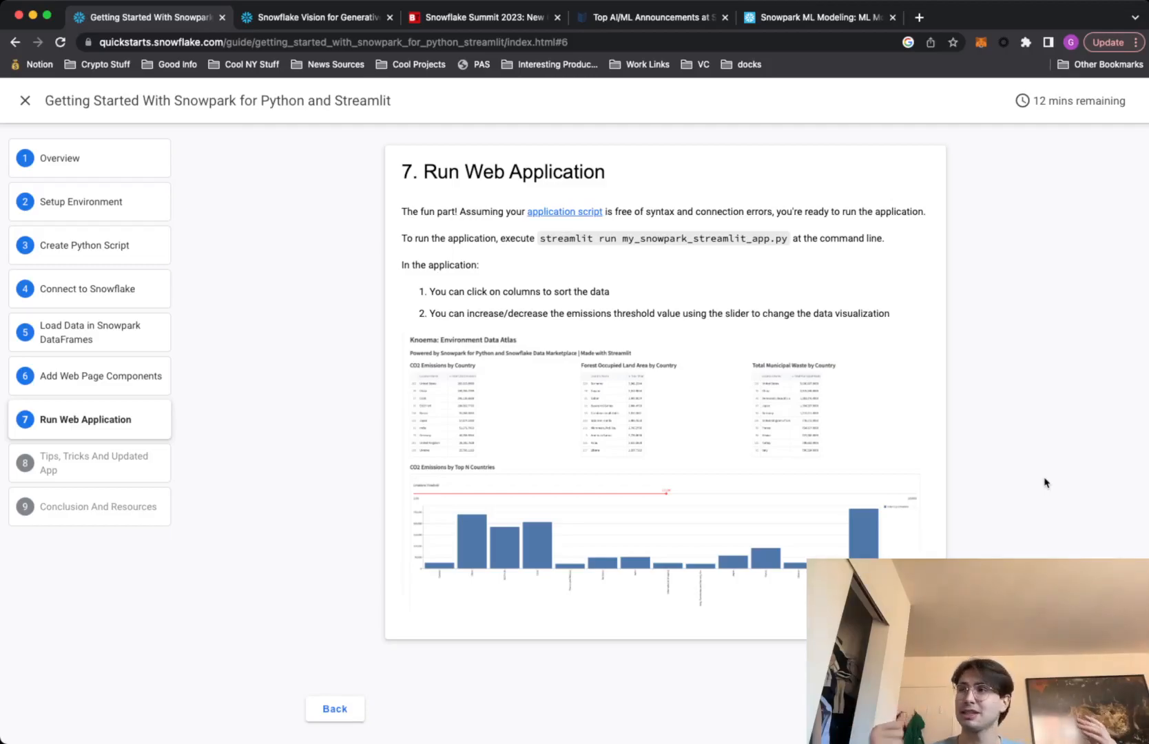
pyautogui.moveTo(1053, 474)
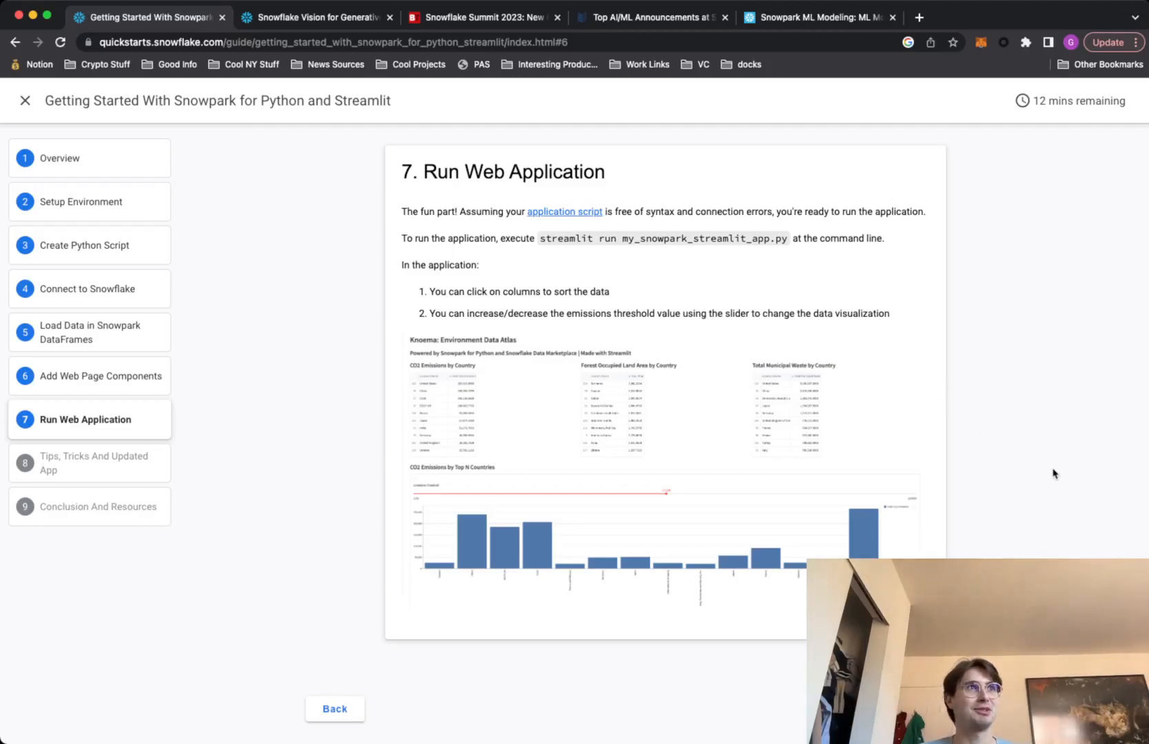